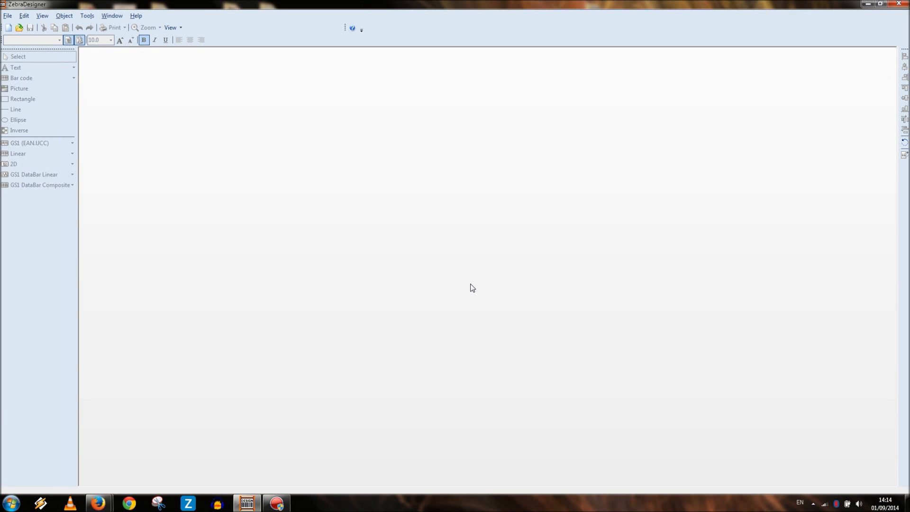
mouse_move(158, 141)
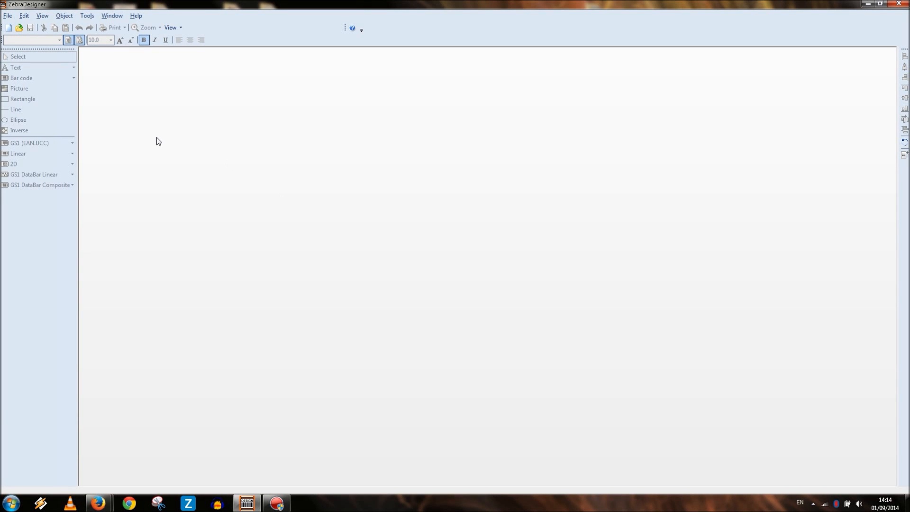
mouse_move(715, 142)
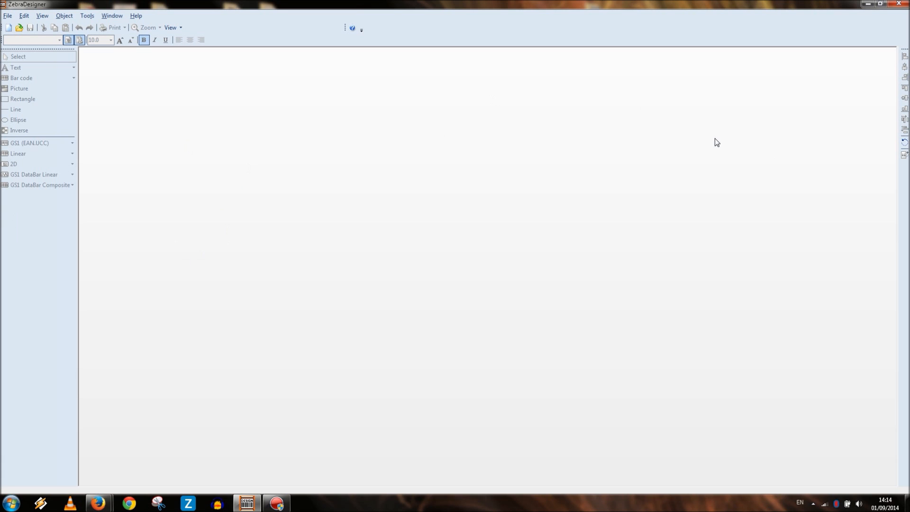
mouse_move(686, 87)
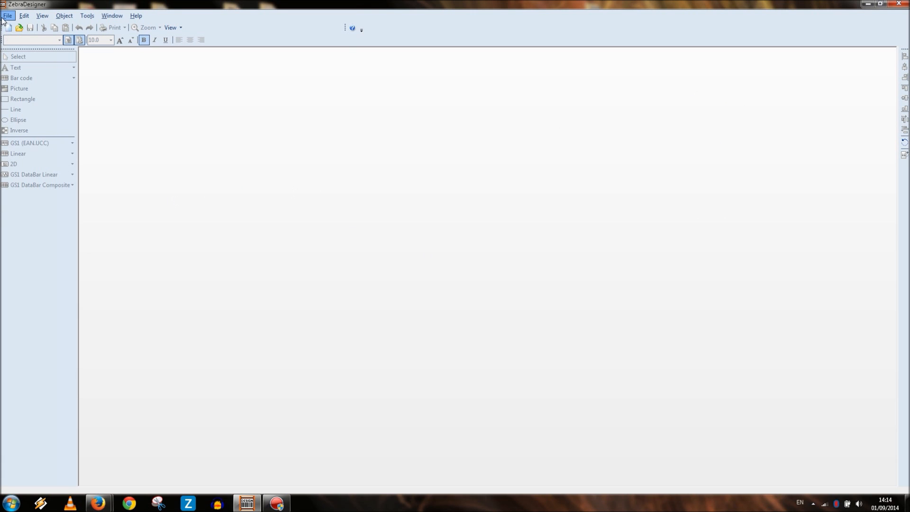
Create a new label and pick the ZDesigner LP 2824 Plus (ZPL) printer in the wizard
click(19, 29)
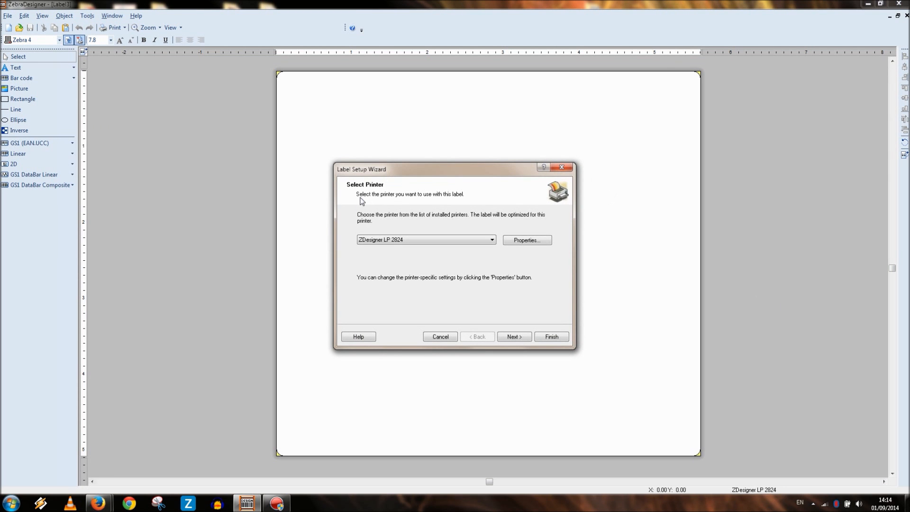
click(423, 240)
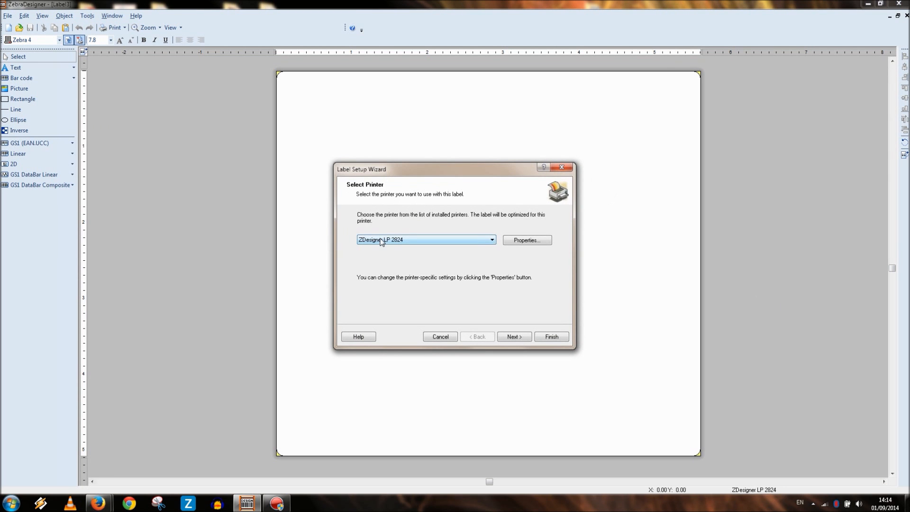
click(492, 240)
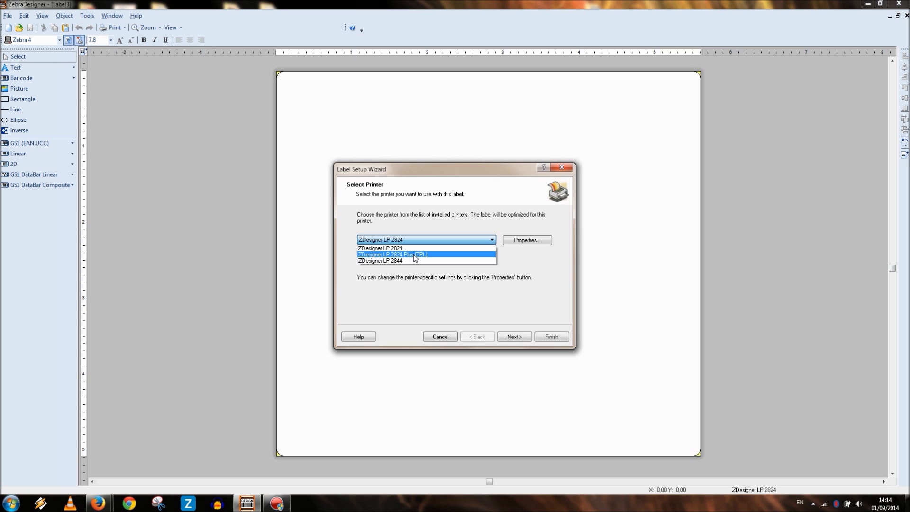
mouse_move(411, 256)
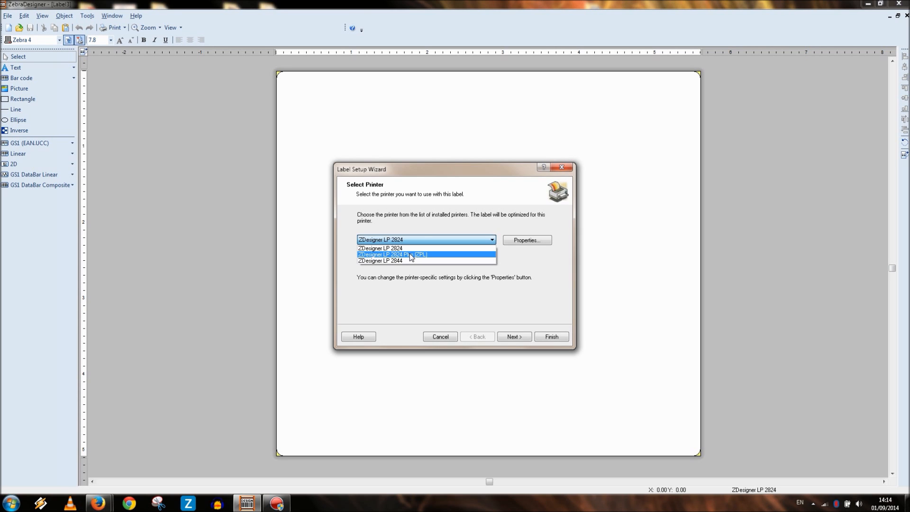
click(409, 255)
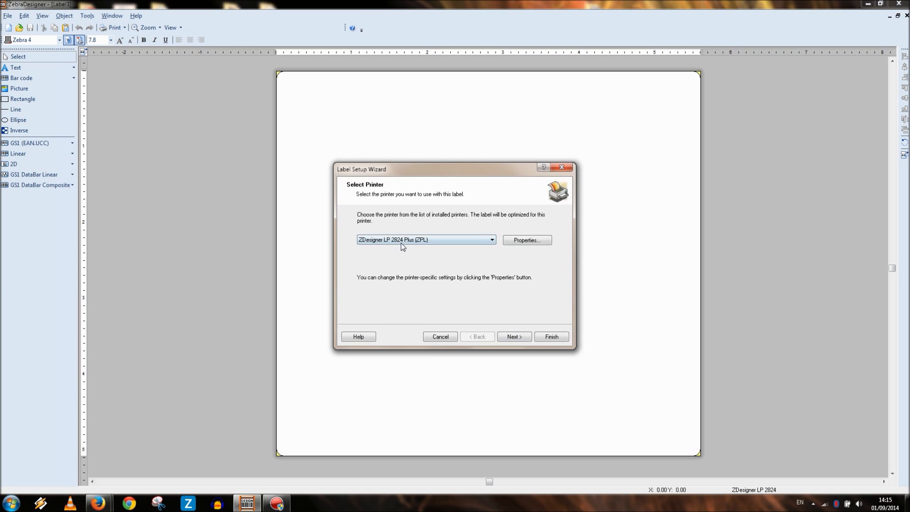
mouse_move(432, 269)
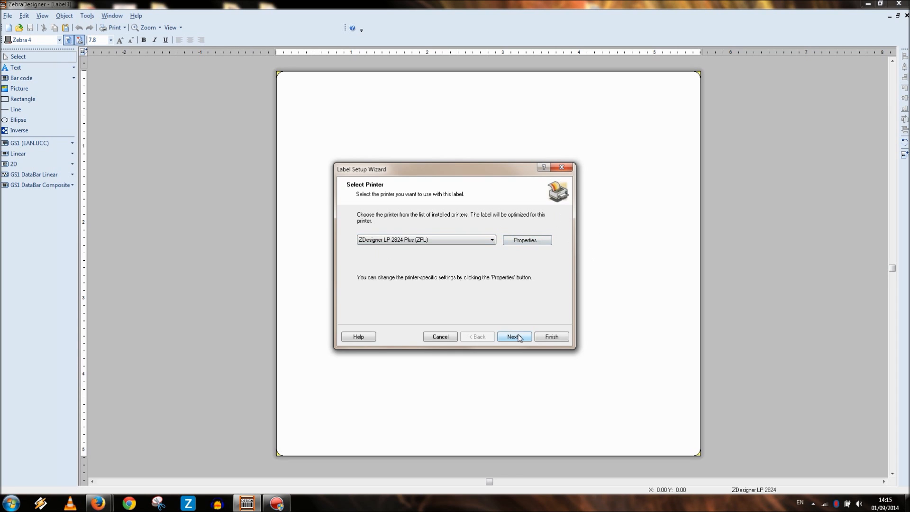
Keep stock type <NONE> and automatic page size, advancing to the Label Layout step
click(514, 336)
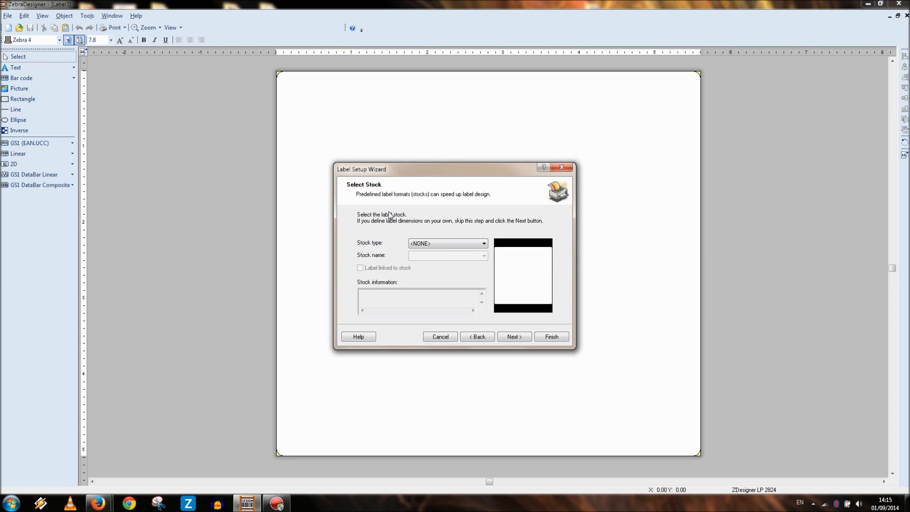
mouse_move(374, 203)
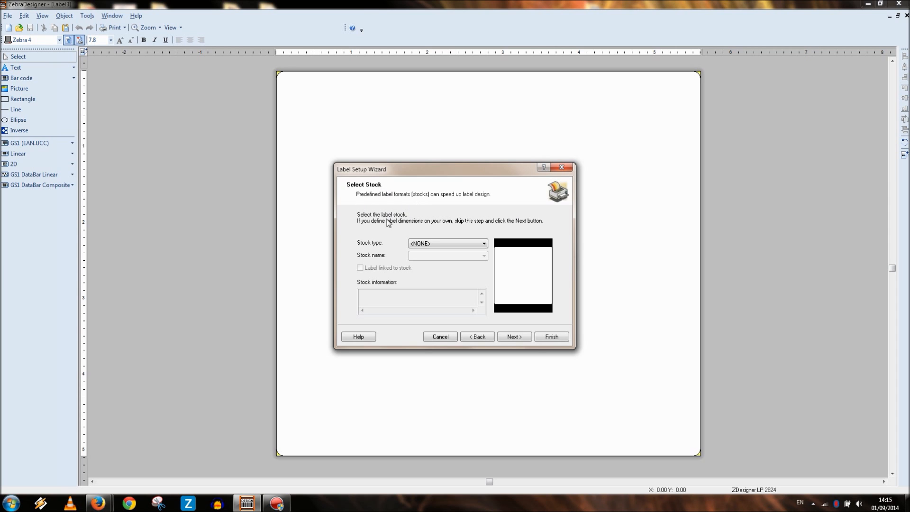
click(483, 242)
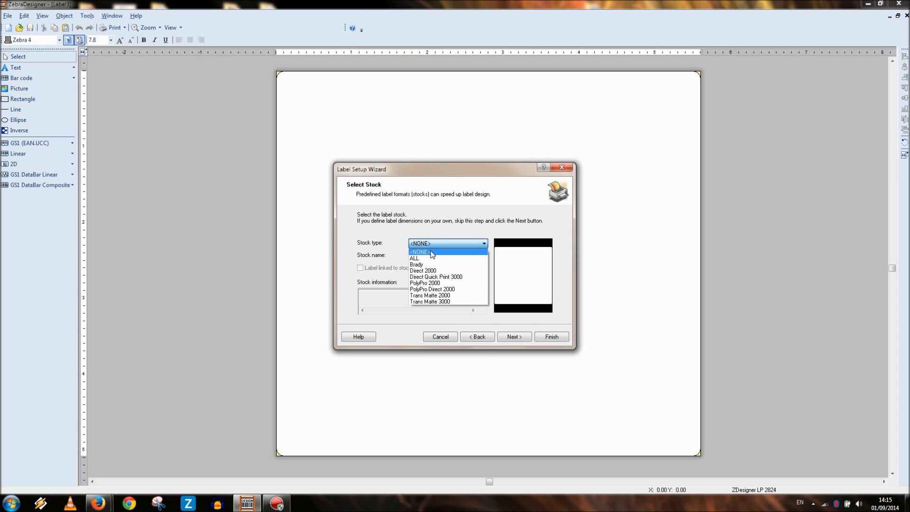
mouse_move(433, 246)
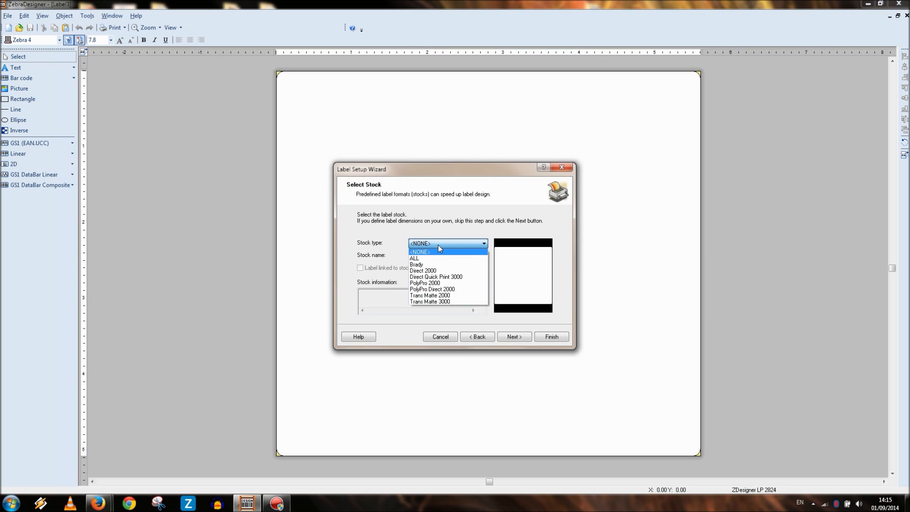
click(420, 252)
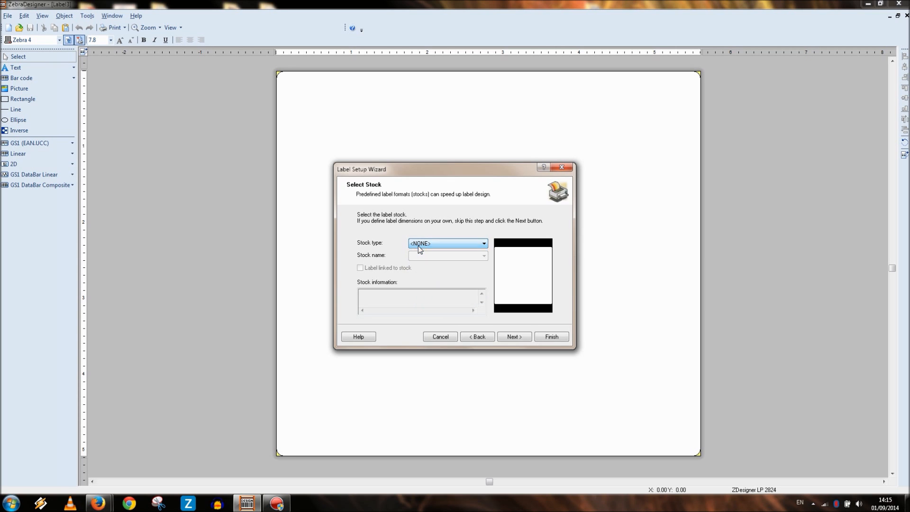
click(483, 243)
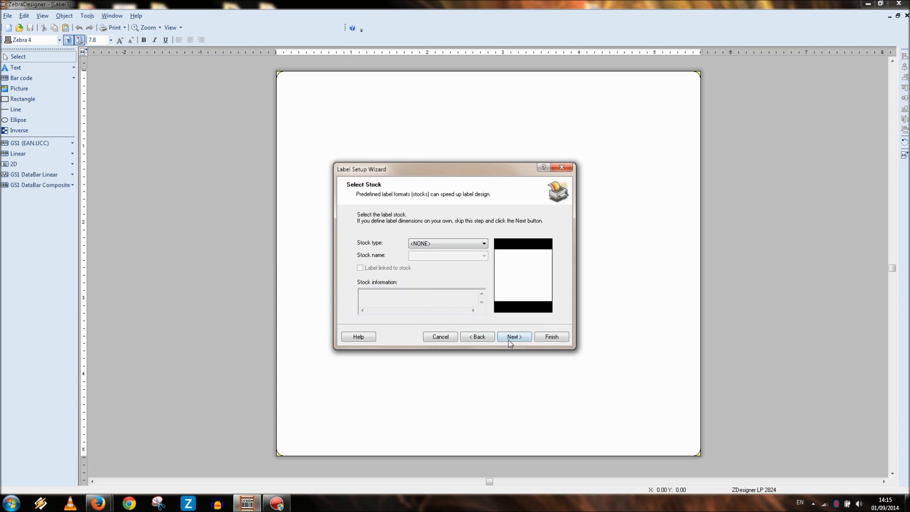
click(514, 337)
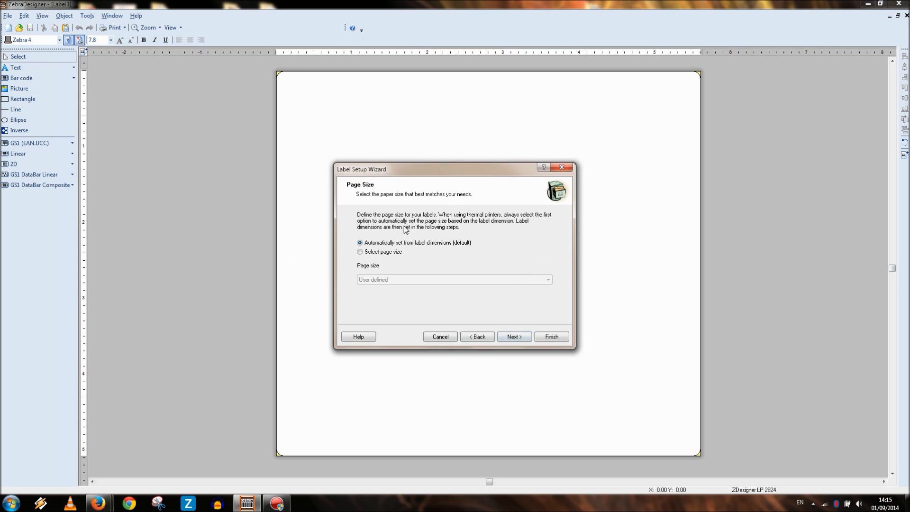
mouse_move(464, 203)
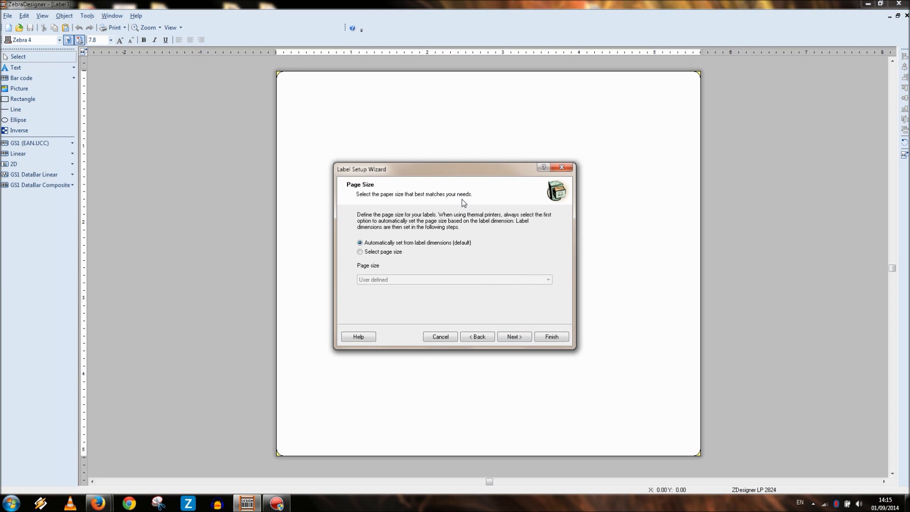
mouse_move(357, 208)
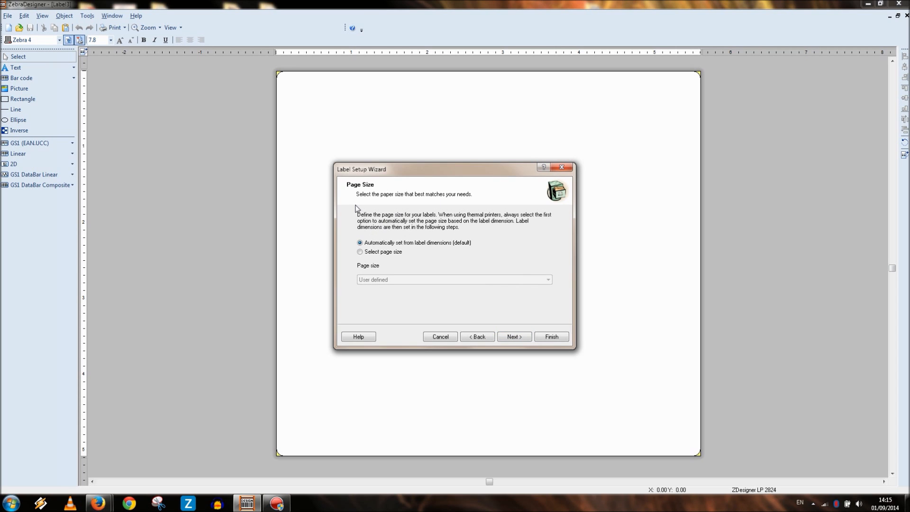
mouse_move(398, 254)
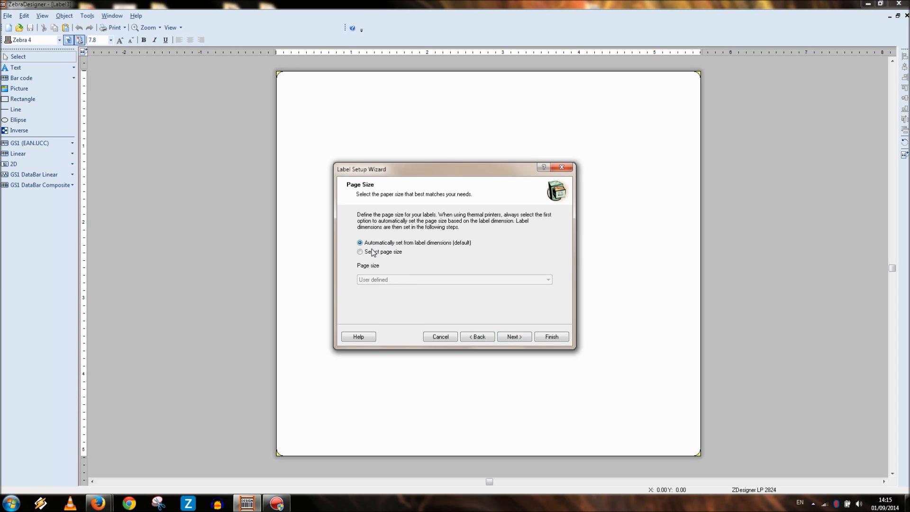
click(513, 336)
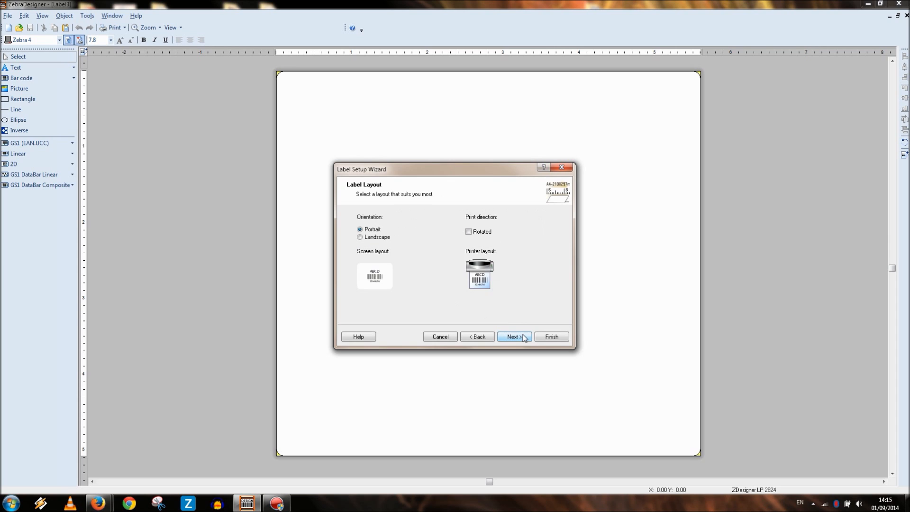
mouse_move(517, 295)
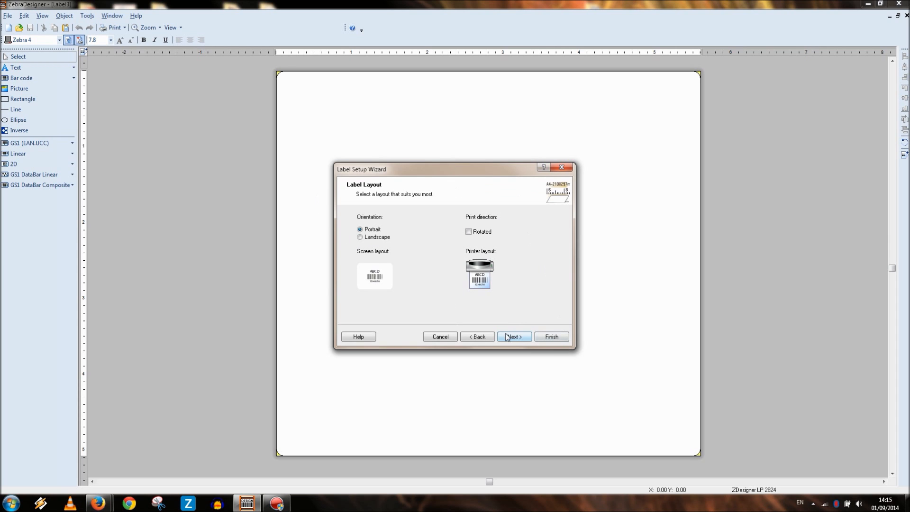
Set label dimensions in millimetres to width 38 and height 25.5, and finish setup
click(513, 337)
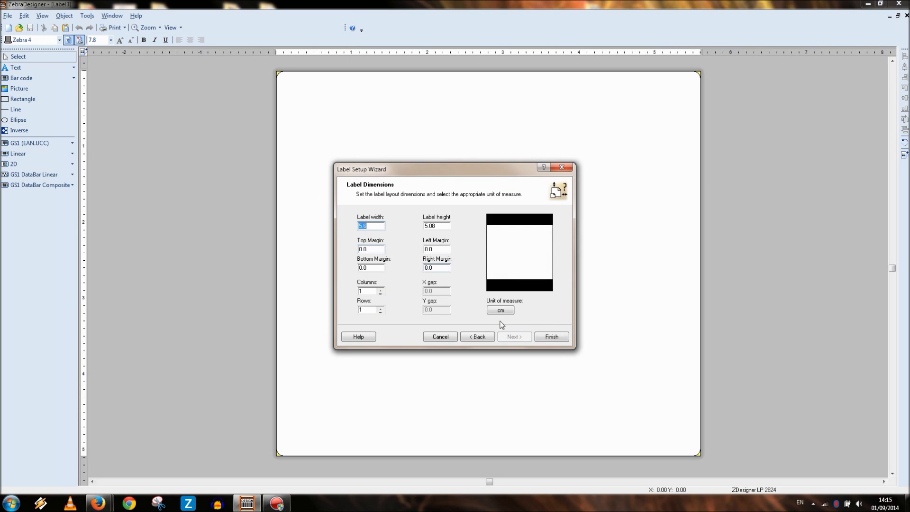
click(500, 310)
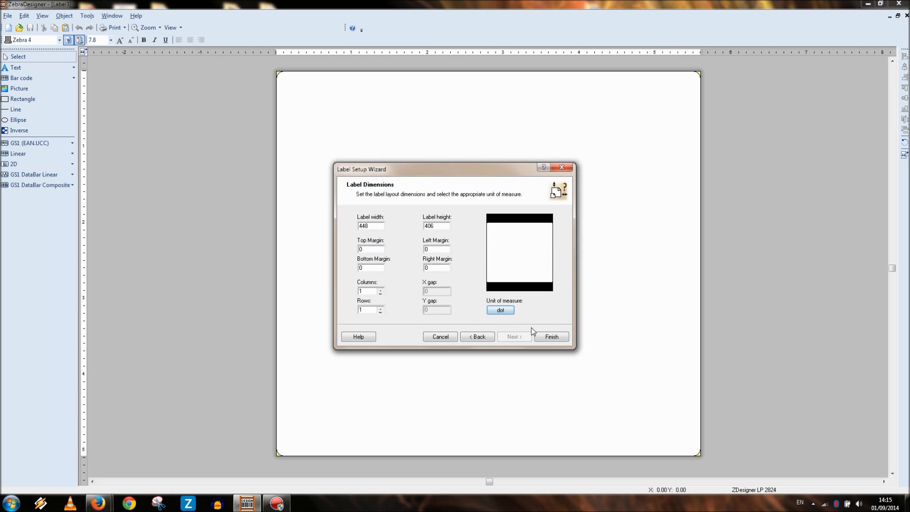
click(501, 310)
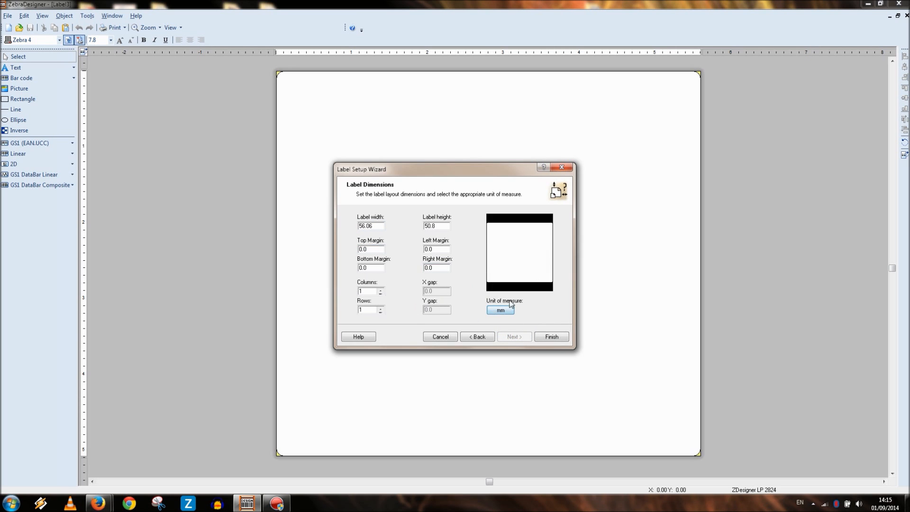
click(376, 225)
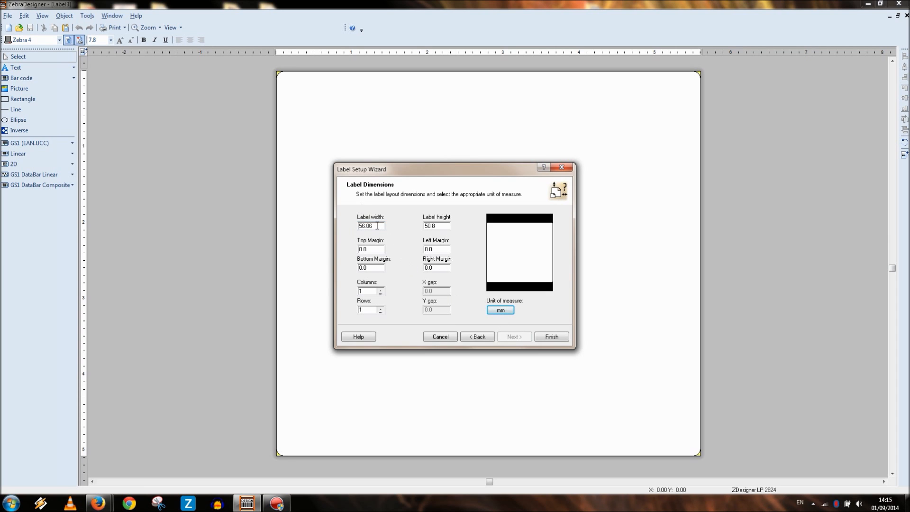
mouse_move(465, 256)
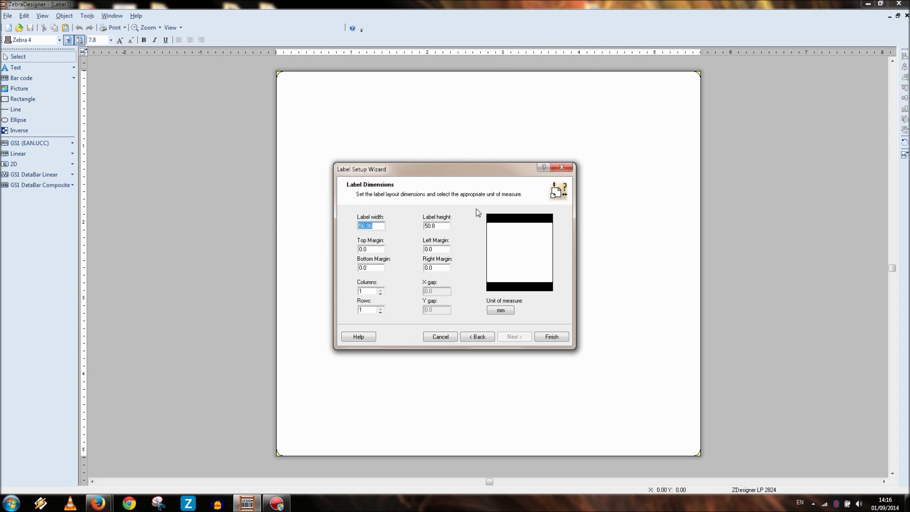
mouse_move(490, 220)
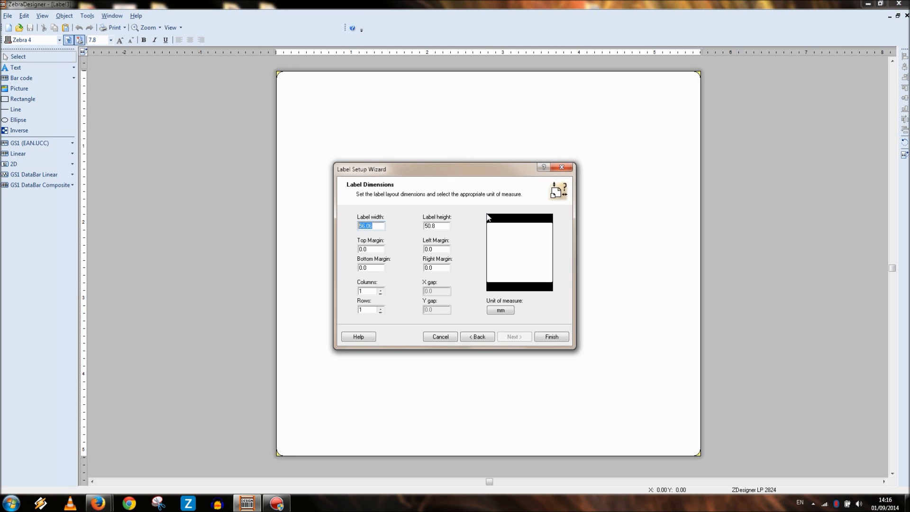
text(38)
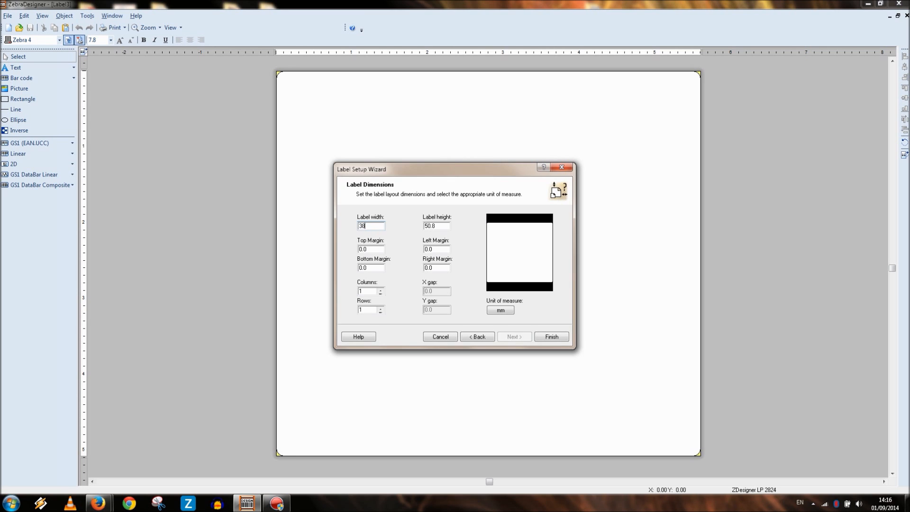
text(25)
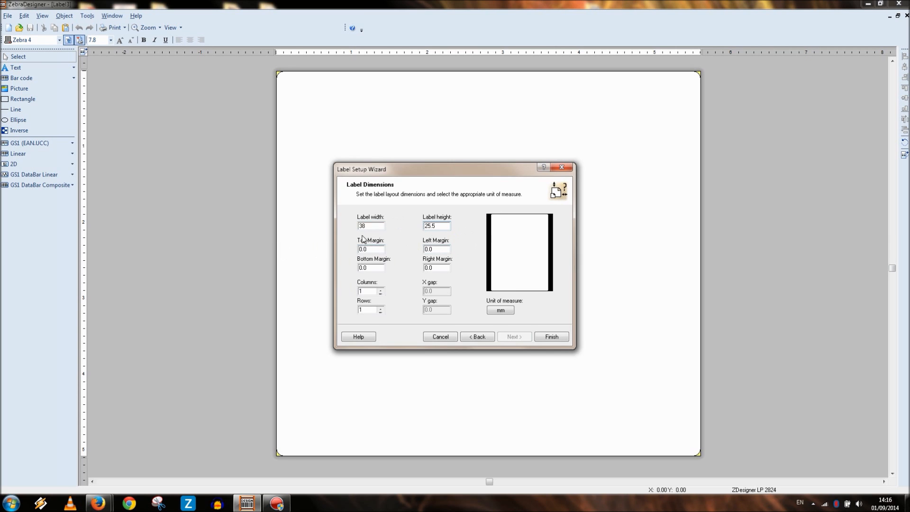
mouse_move(475, 258)
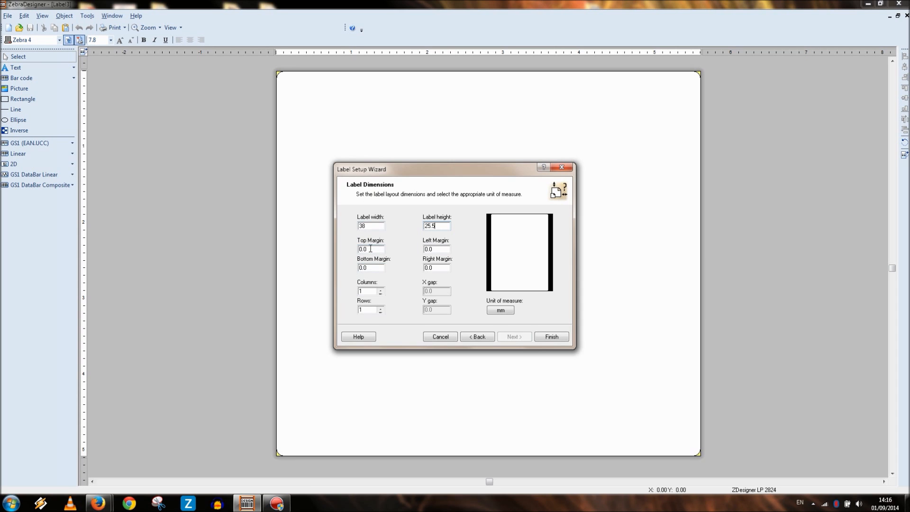
mouse_move(356, 204)
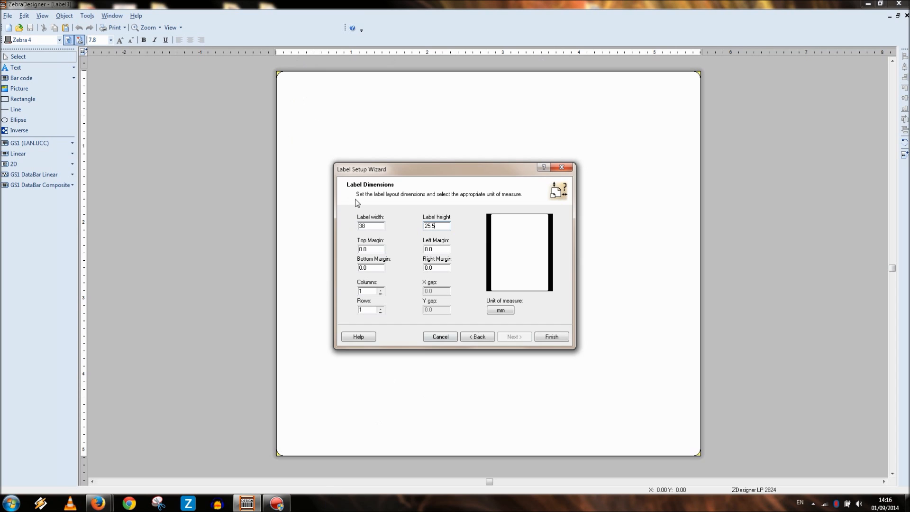
mouse_move(334, 298)
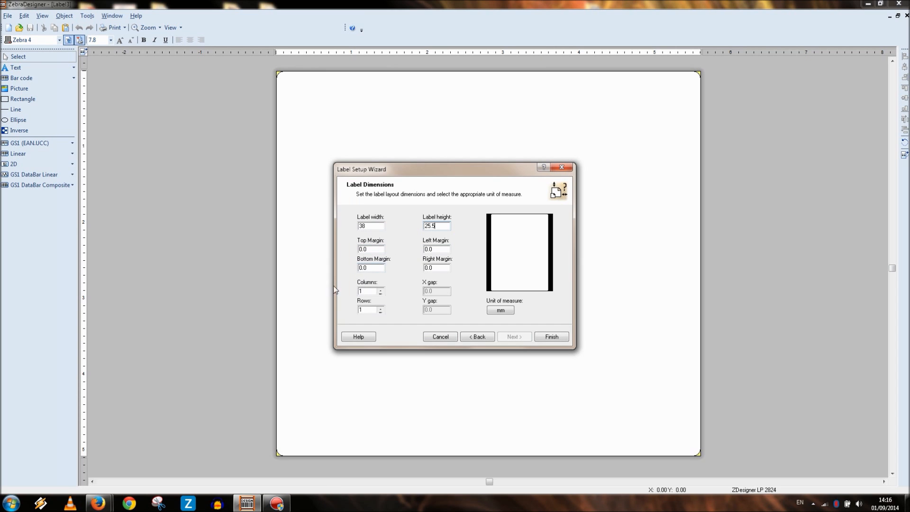
mouse_move(365, 303)
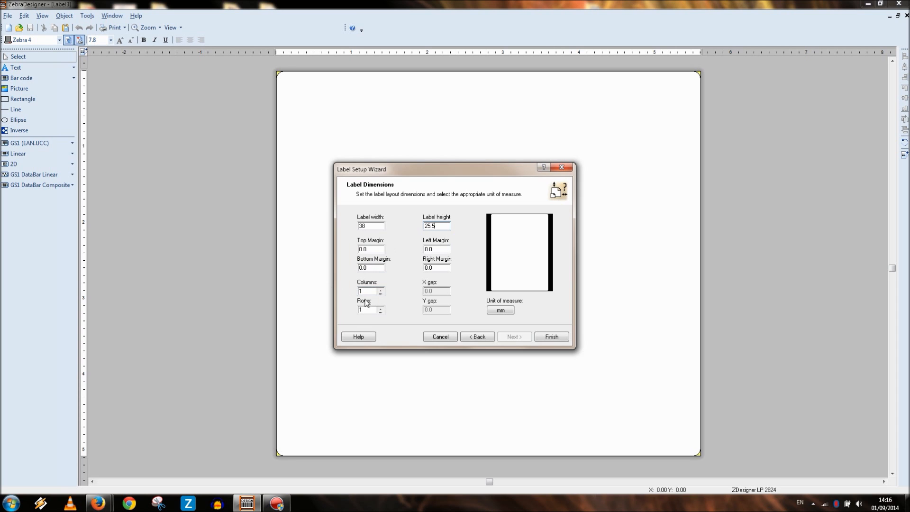
click(551, 337)
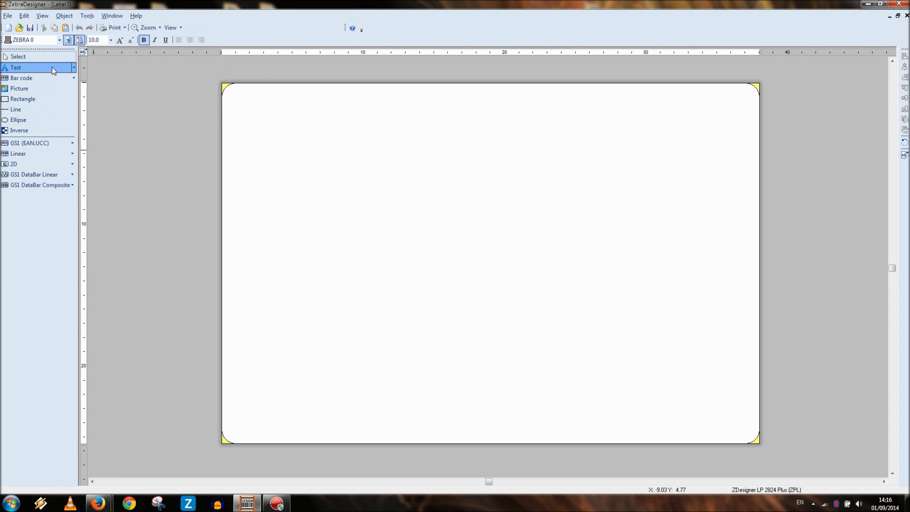
Create a fixed text object with the content 'Bakewell Tarts'
click(19, 67)
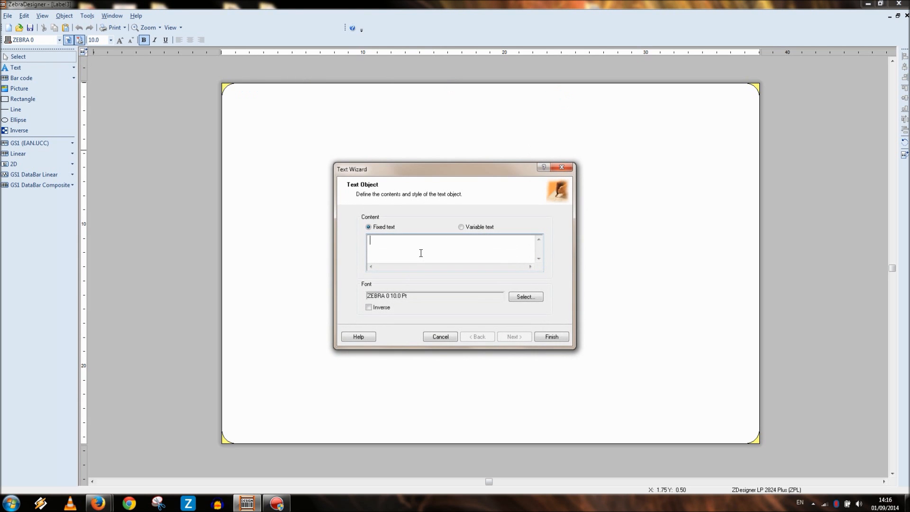
text(B)
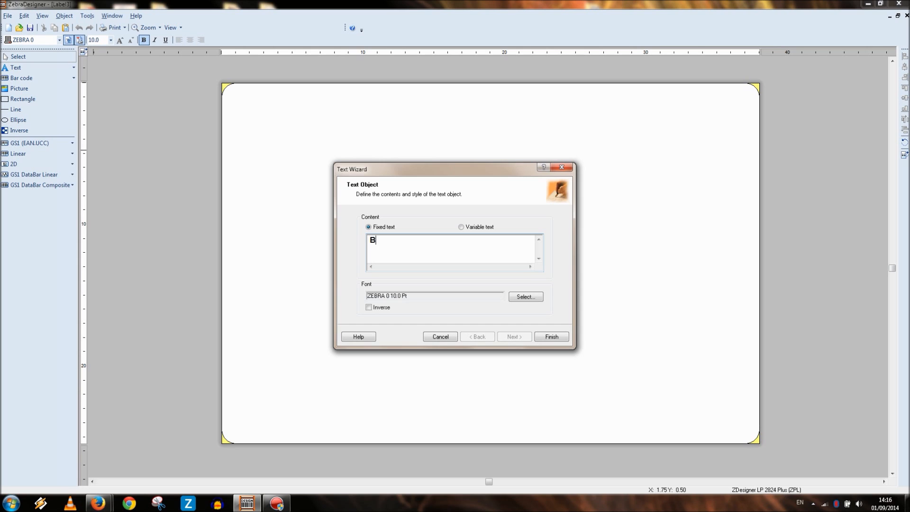
text(akewell)
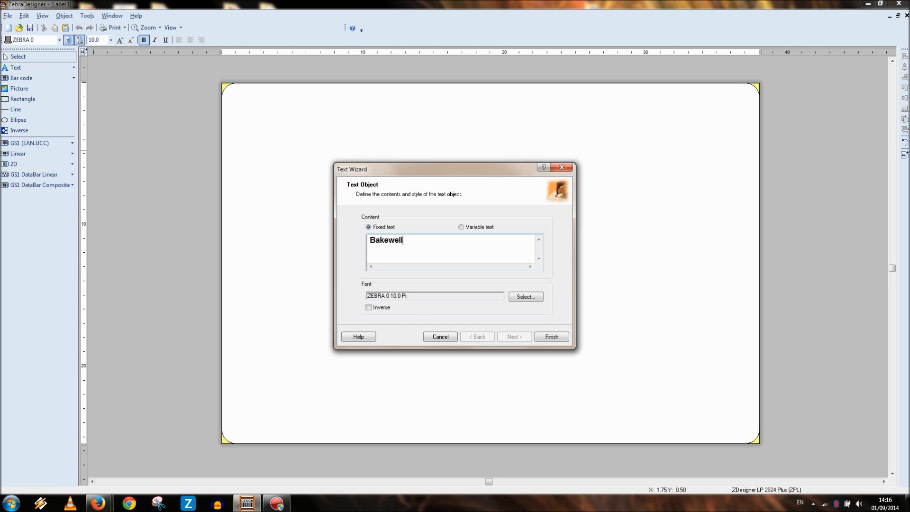
text(Tarts)
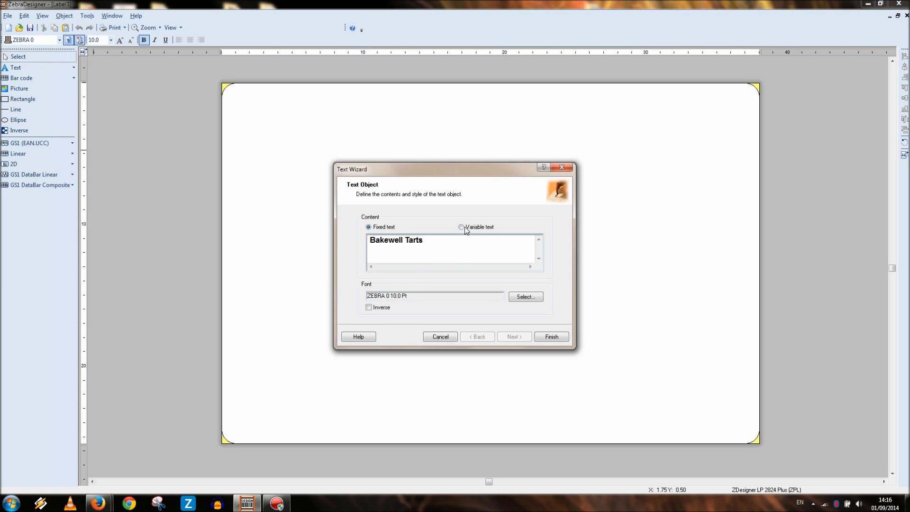
mouse_move(415, 214)
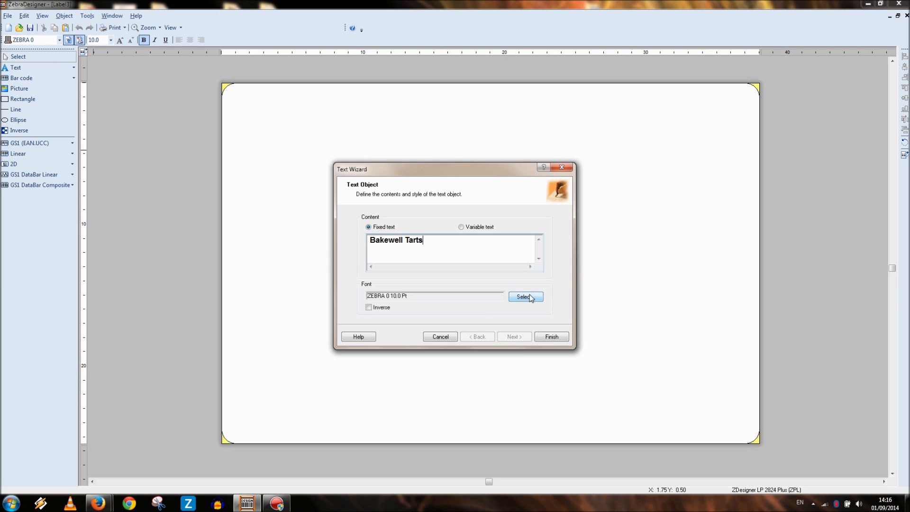
Set the title's font to ZEBRA A, Bold, size 14
click(525, 296)
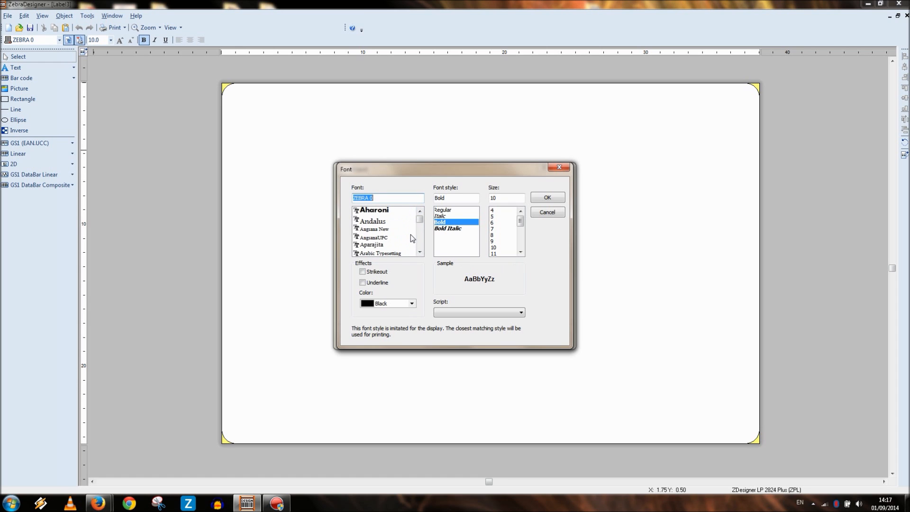
click(419, 252)
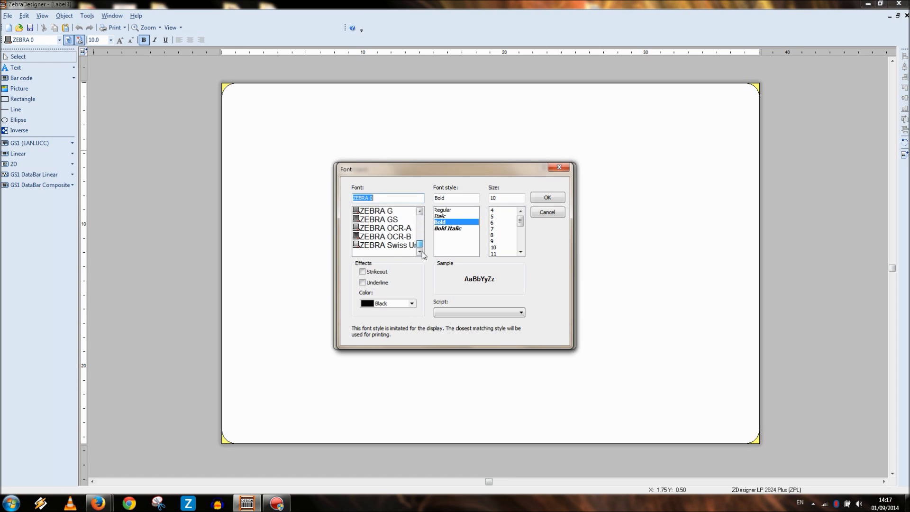
click(420, 211)
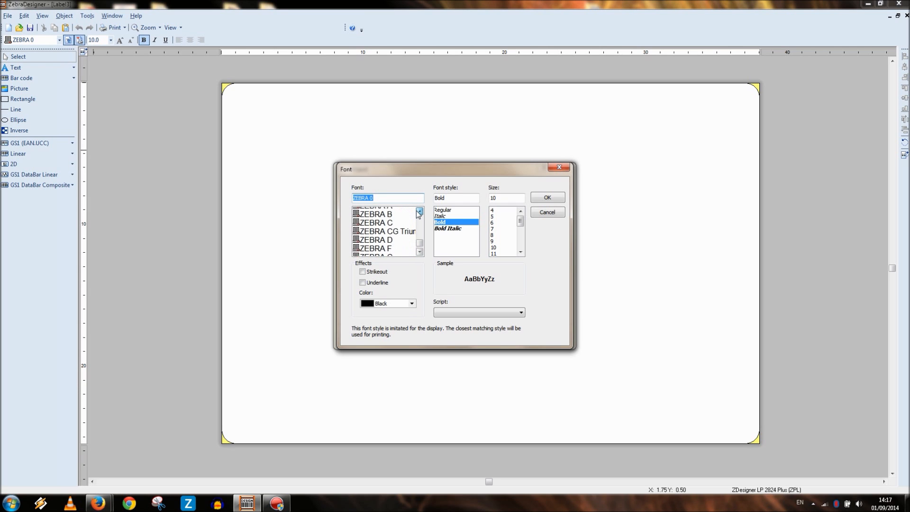
click(377, 211)
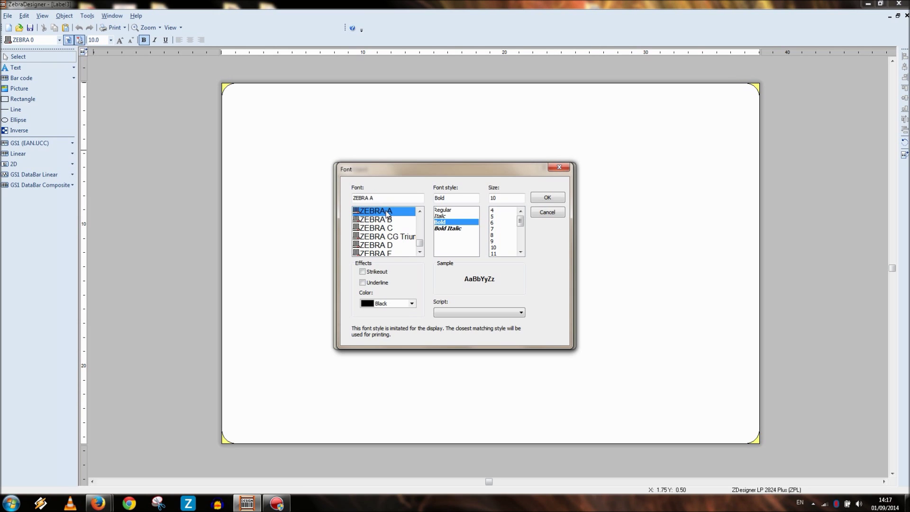
mouse_move(368, 293)
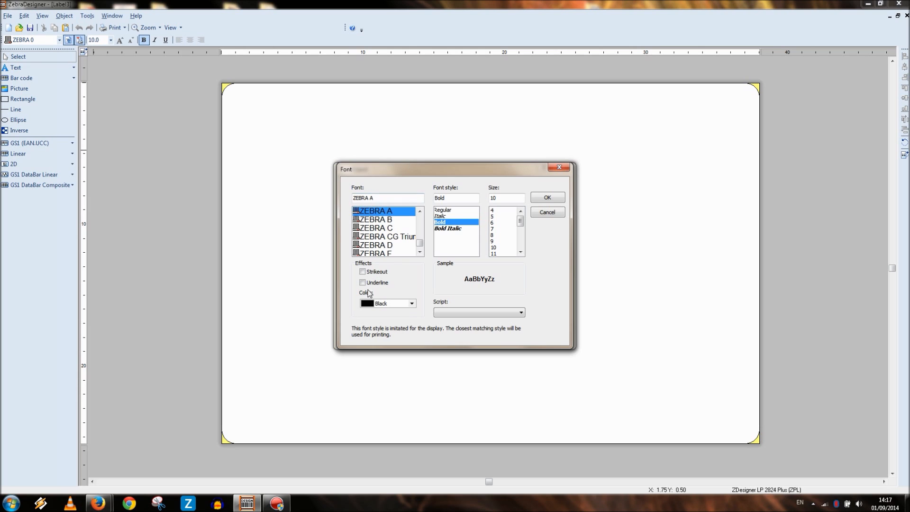
mouse_move(378, 322)
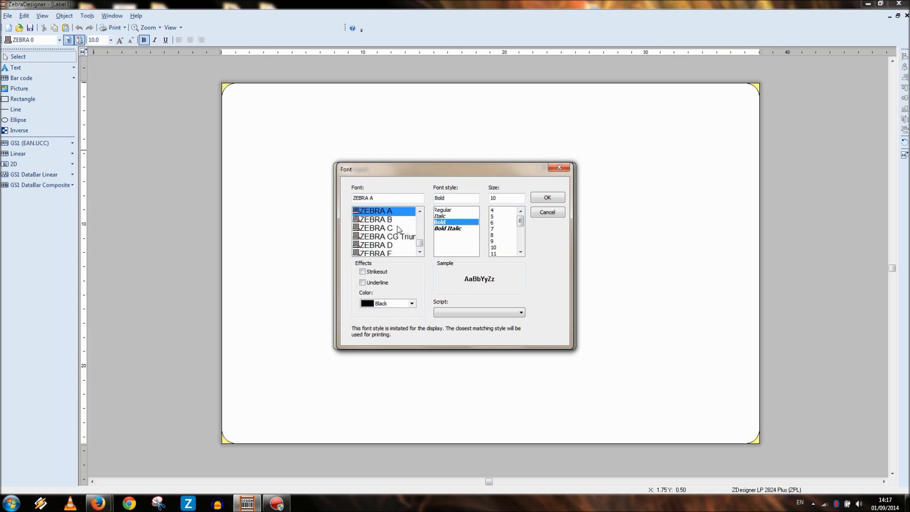
mouse_move(541, 205)
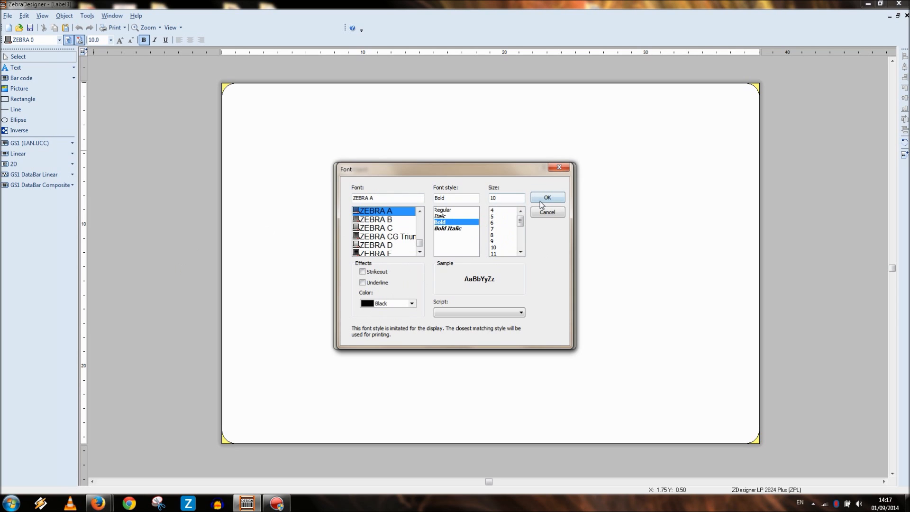
mouse_move(517, 258)
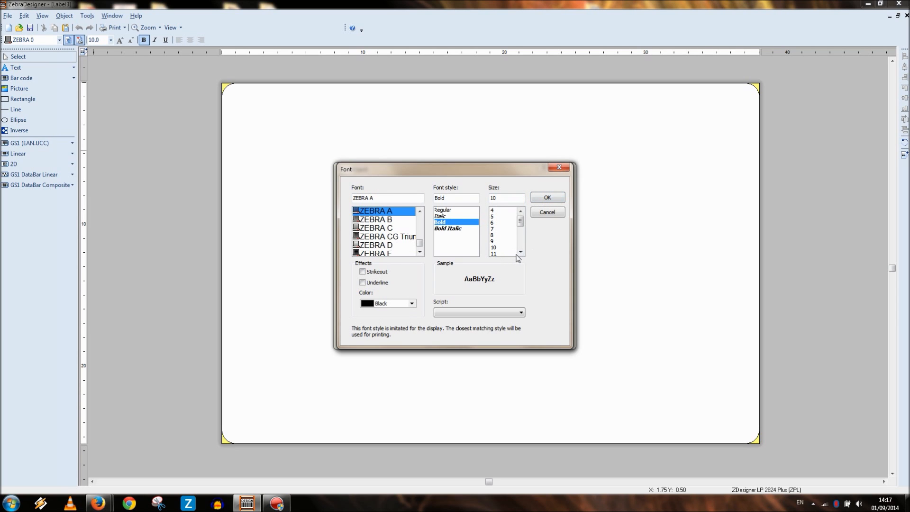
click(503, 247)
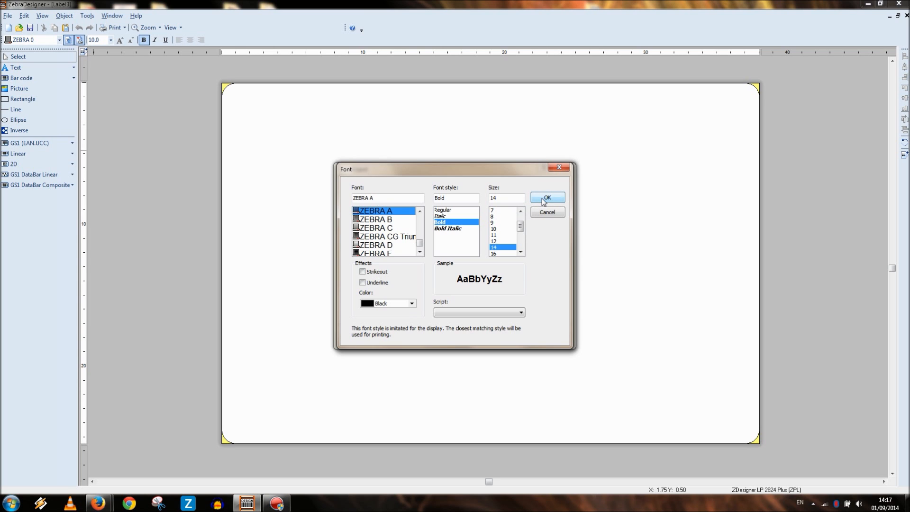
click(546, 198)
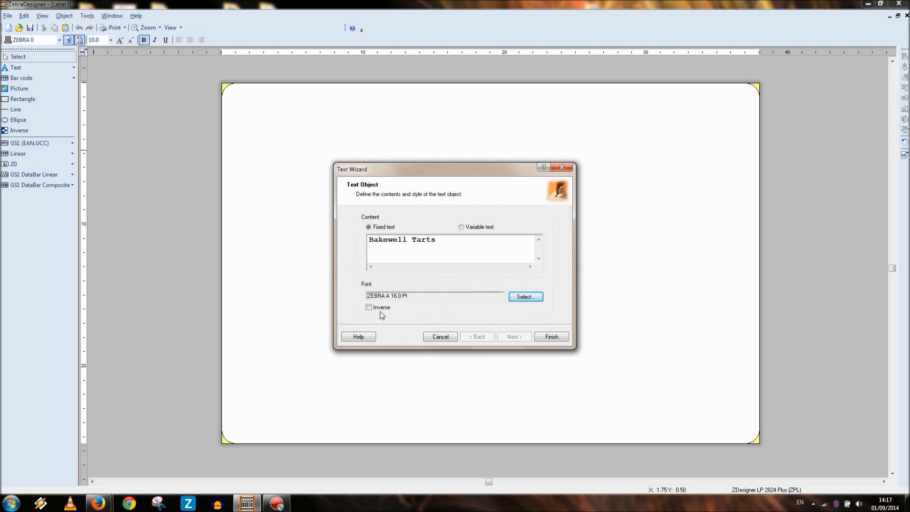
Place the title near the label top, then revise it to 'Bakewell Tart' with inverse off
click(551, 337)
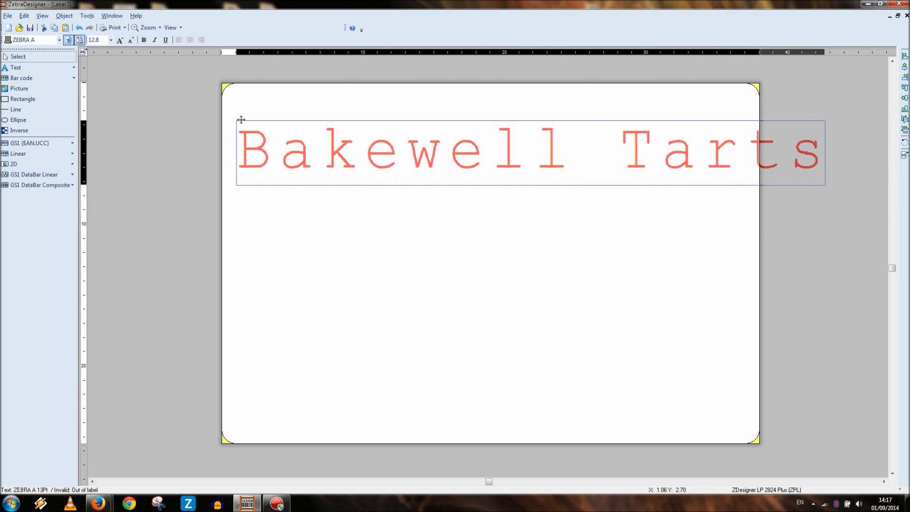
click(250, 132)
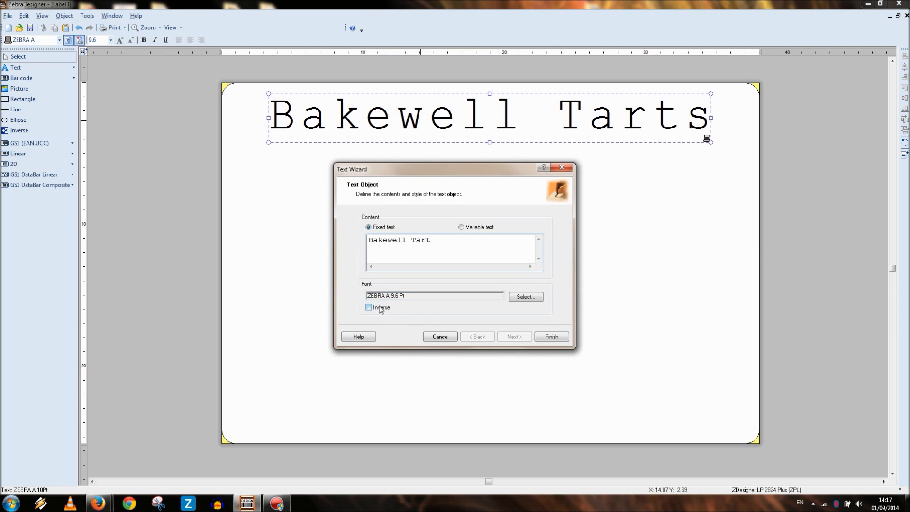
click(368, 308)
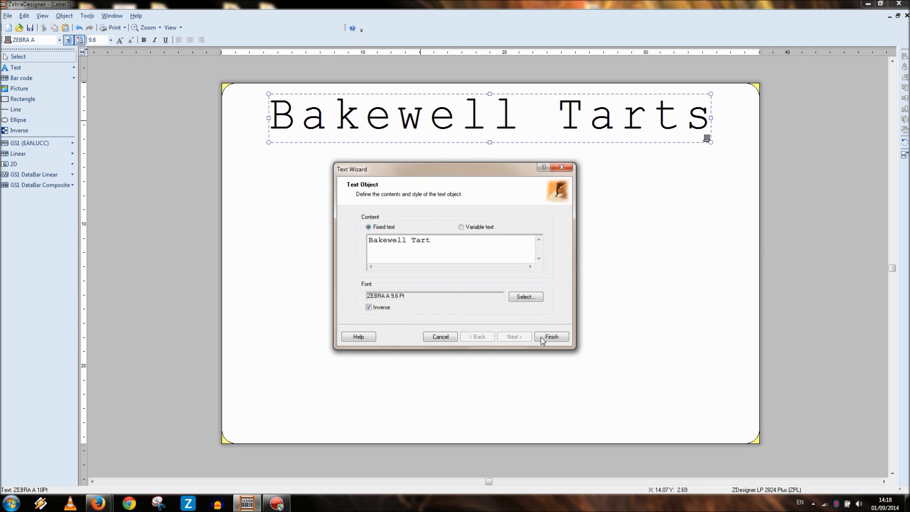
click(552, 336)
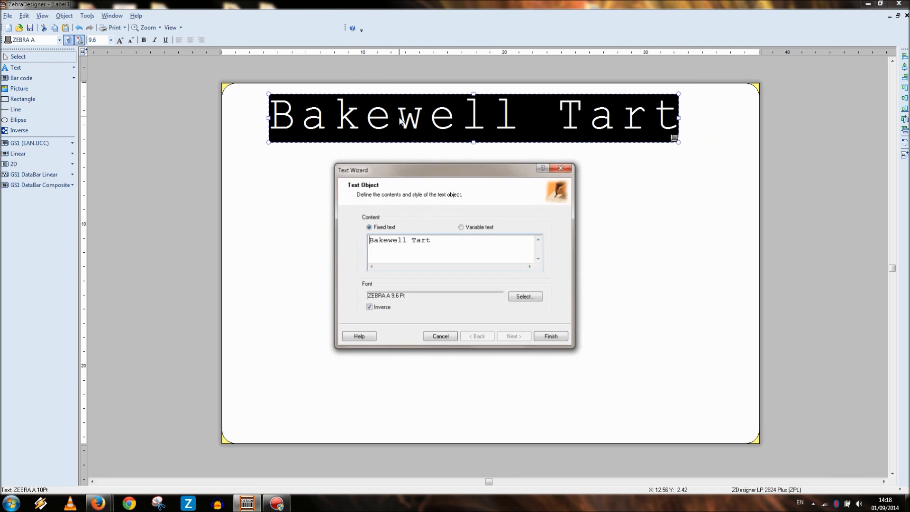
click(369, 306)
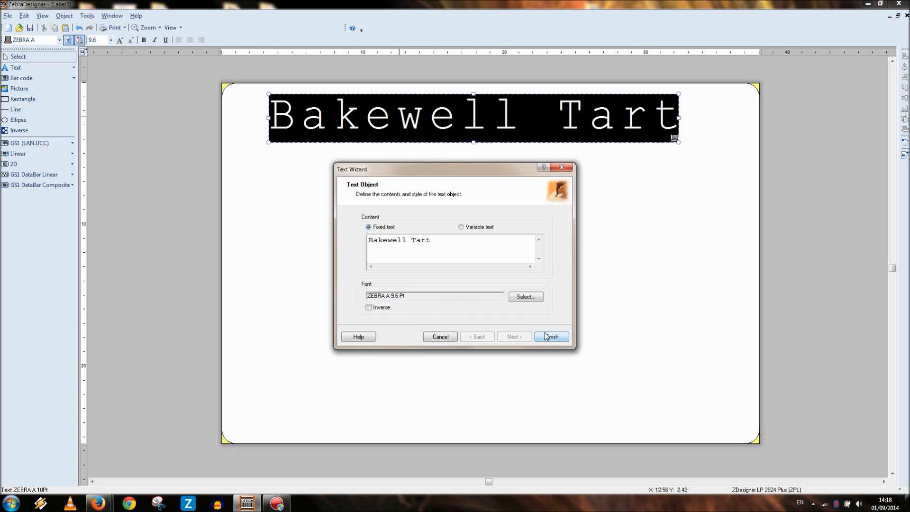
click(551, 336)
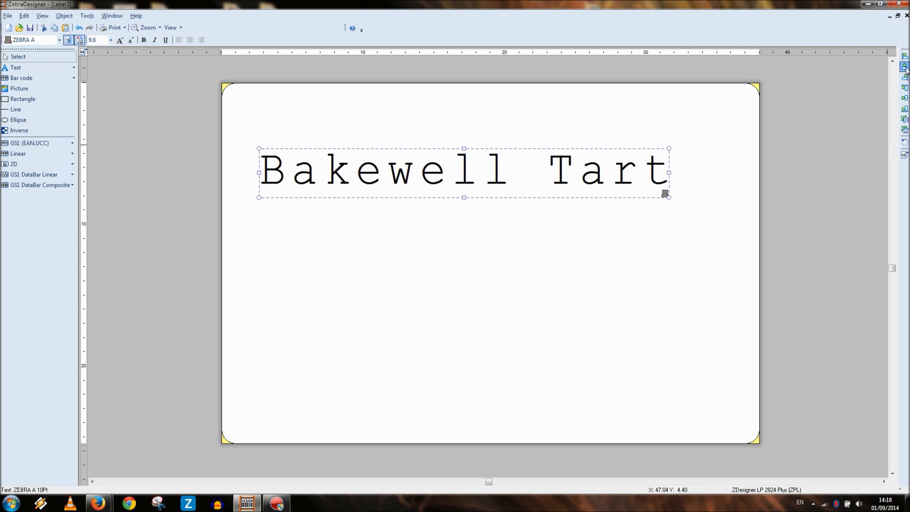
Drag the Bakewell Tart title up to the top centre of the label
drag(464, 173, 483, 122)
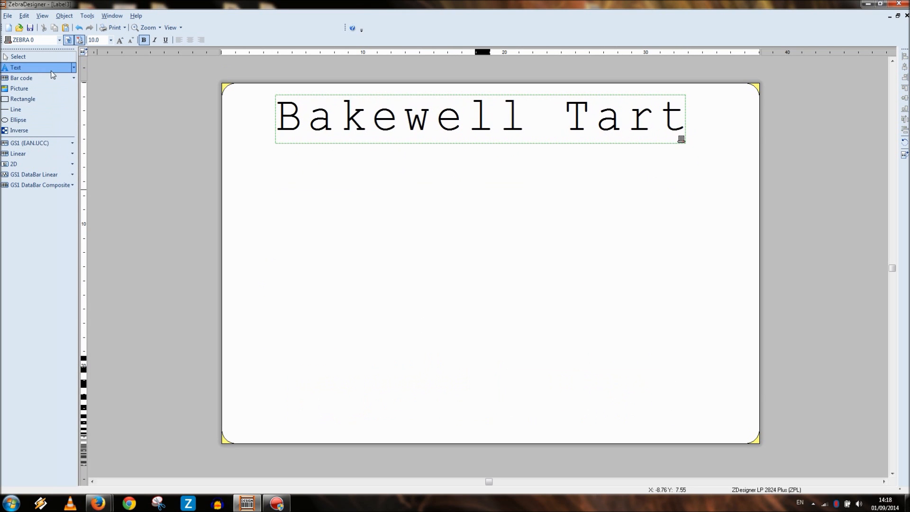
mouse_move(76, 70)
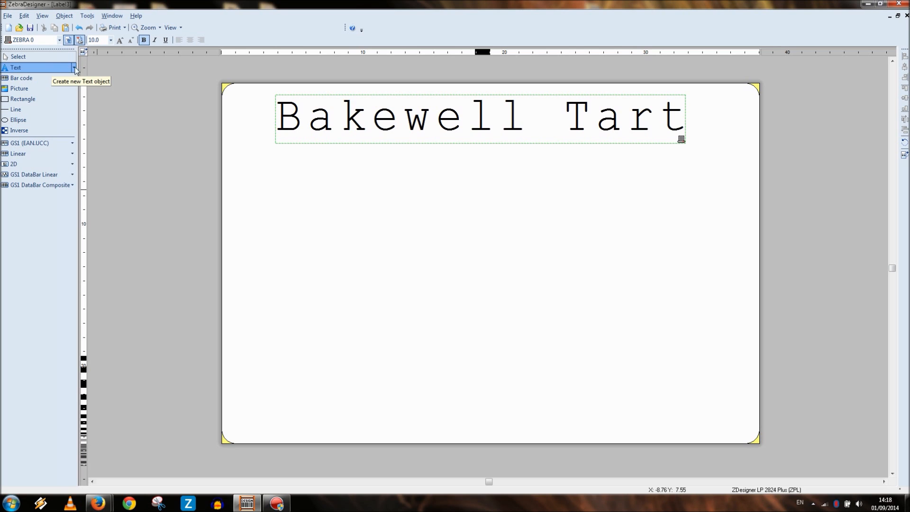
Create a text object reading 'Allergy information: contains eggs, milk, almonds'
click(74, 68)
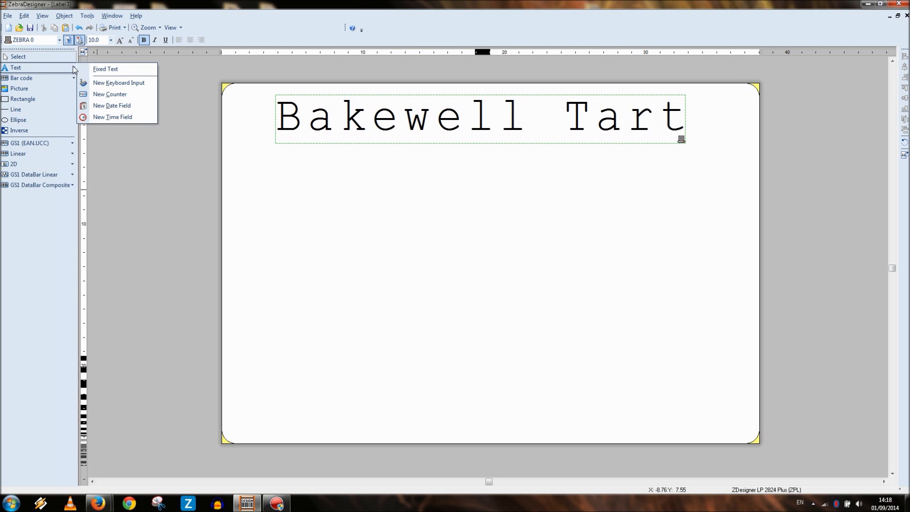
mouse_move(104, 82)
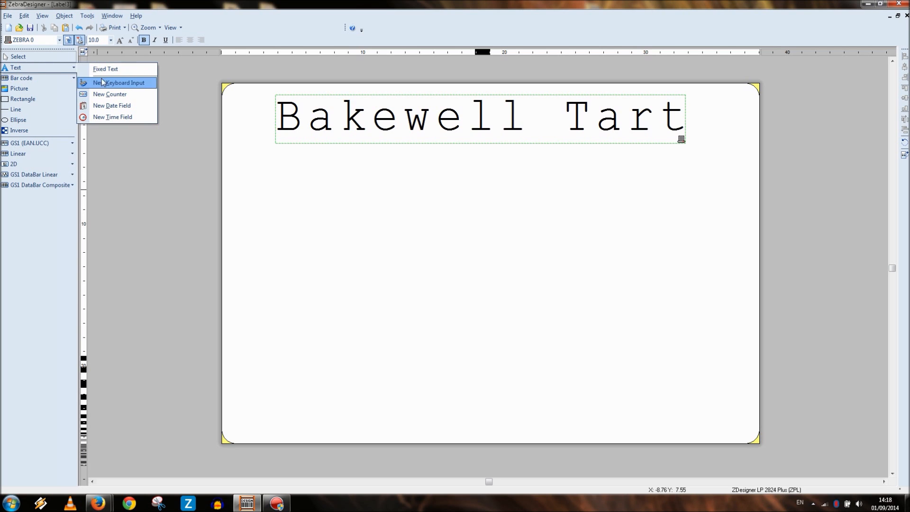
mouse_move(111, 94)
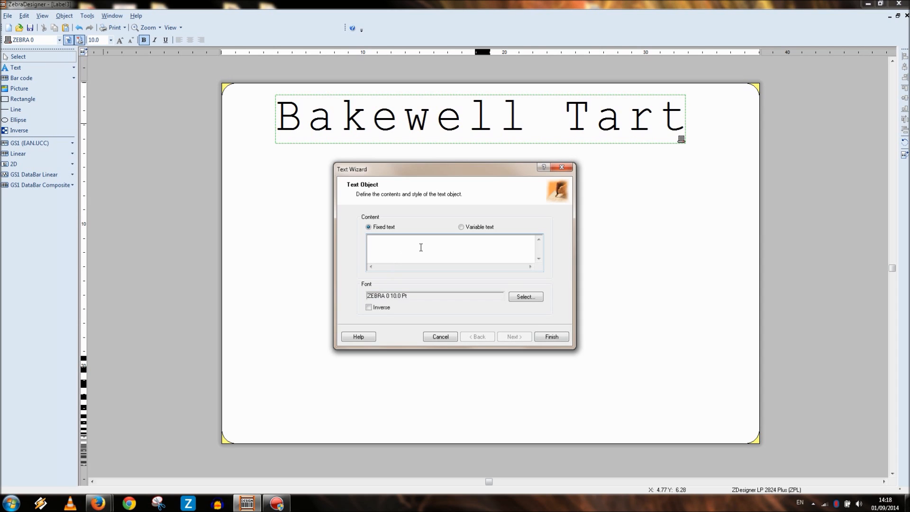
text(Allergy infor)
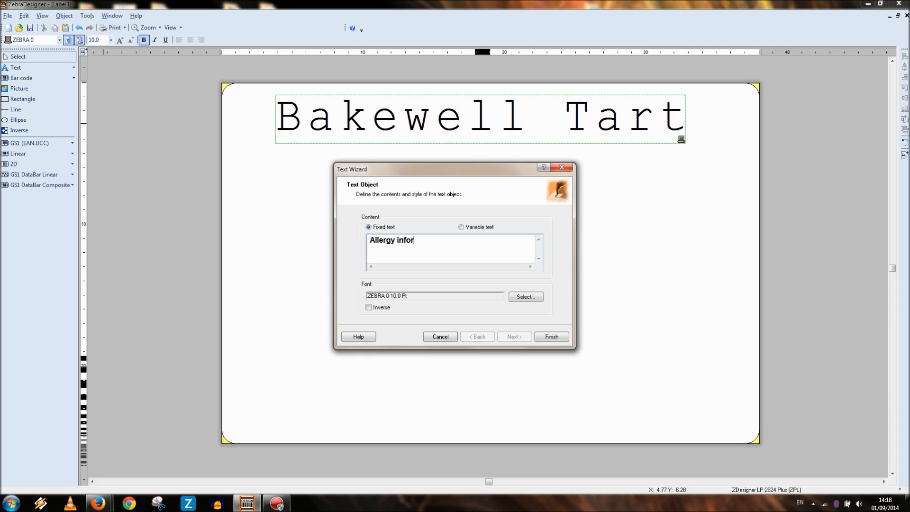
text(mation:)
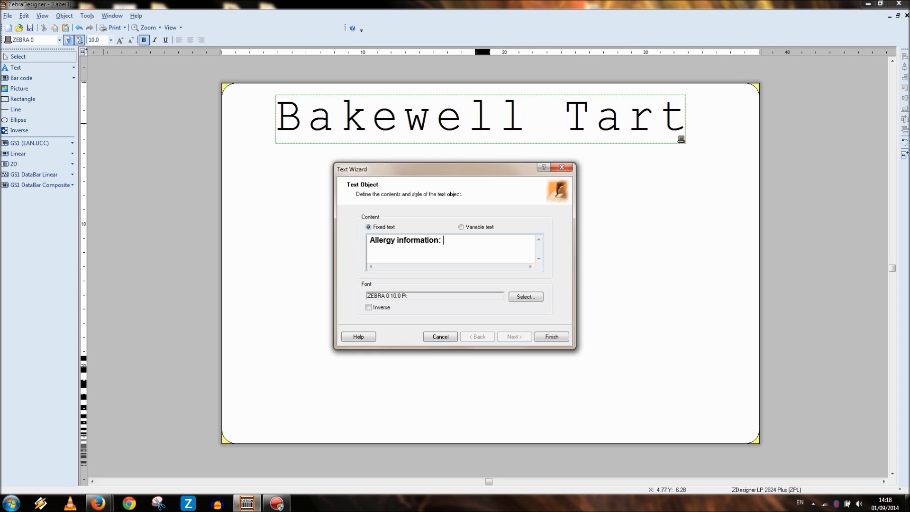
text(contaim)
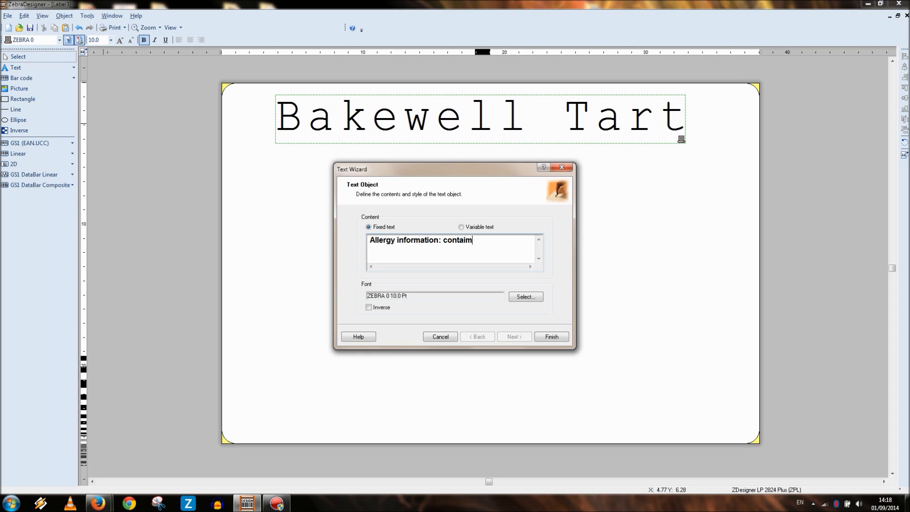
text(s egg)
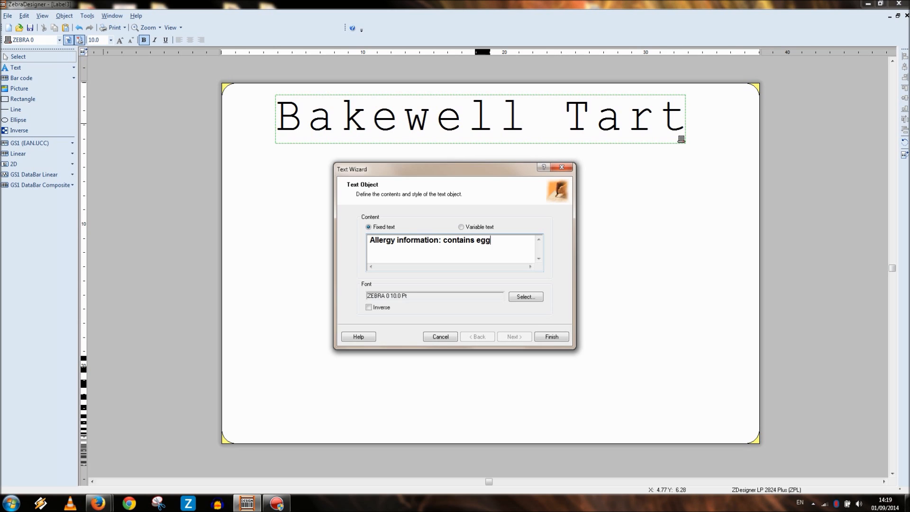
text(s, milk, almonds)
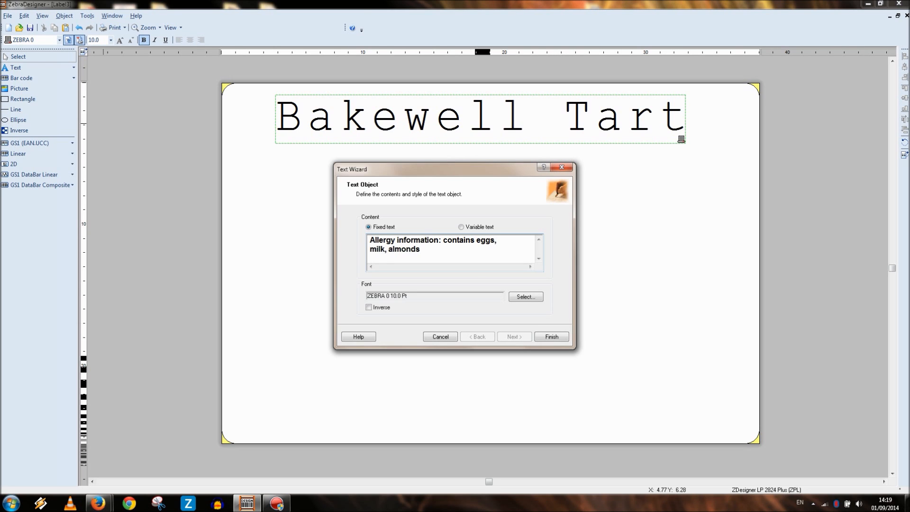
Set its font to ZEBRA CG Triumvirate BC Bold and place it below the title
click(525, 297)
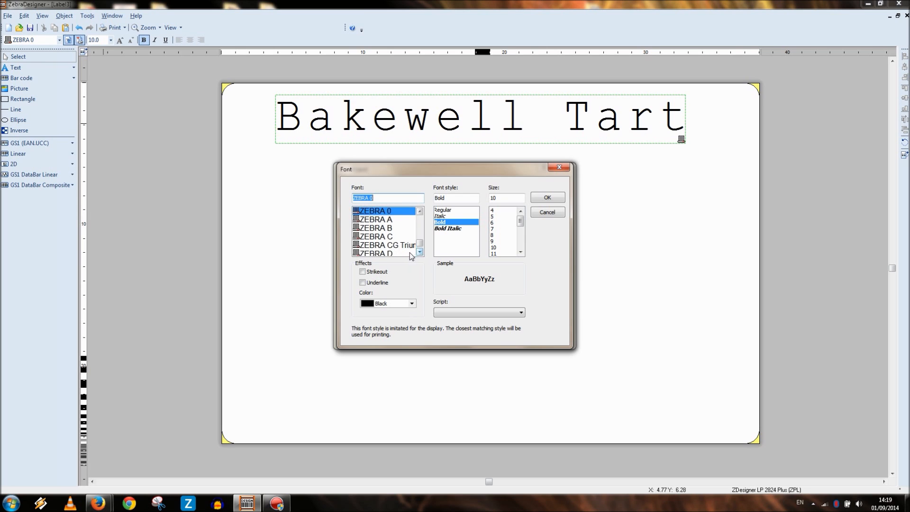
click(386, 244)
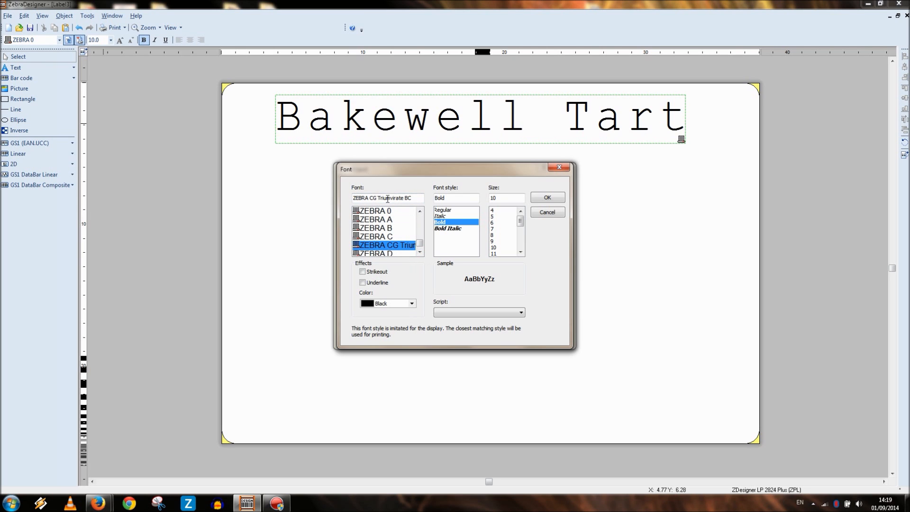
click(548, 197)
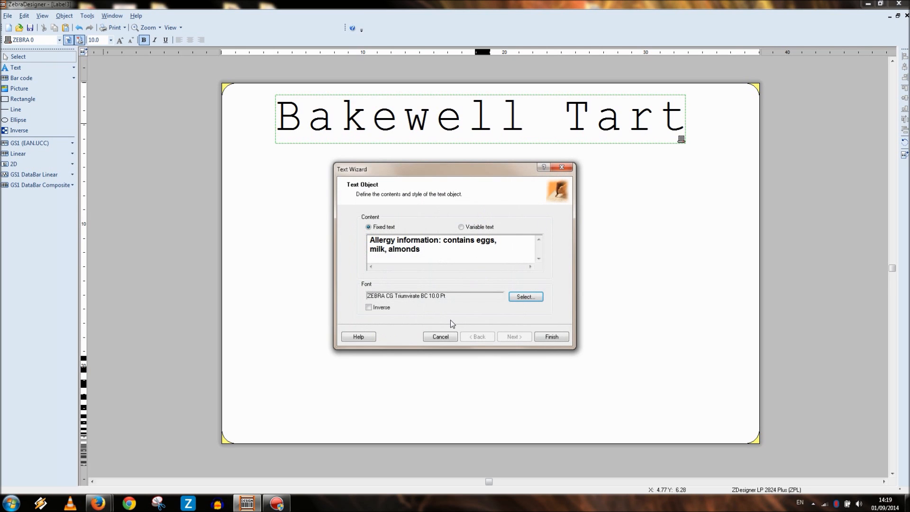
click(552, 337)
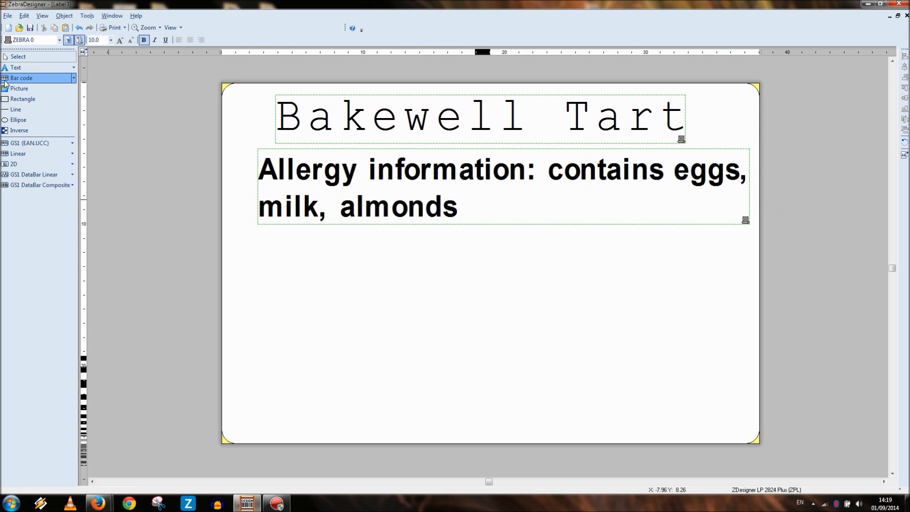
mouse_move(37, 67)
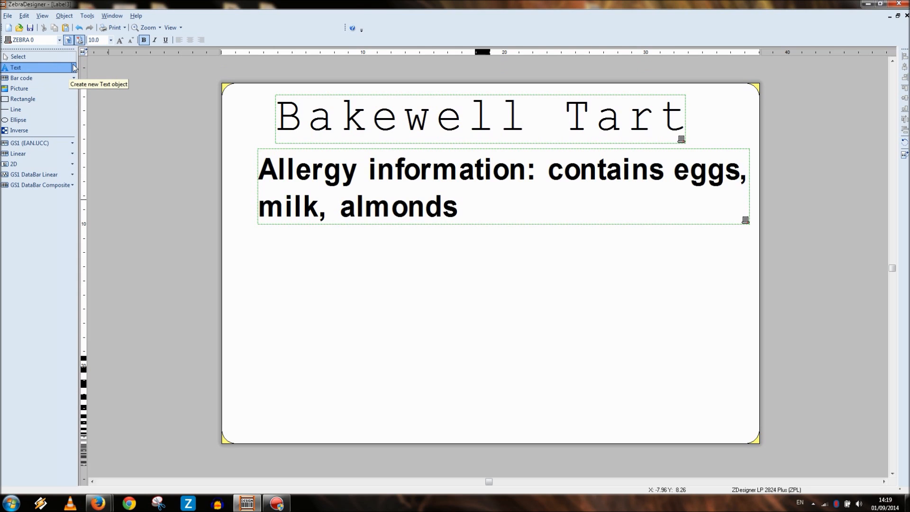
mouse_move(68, 70)
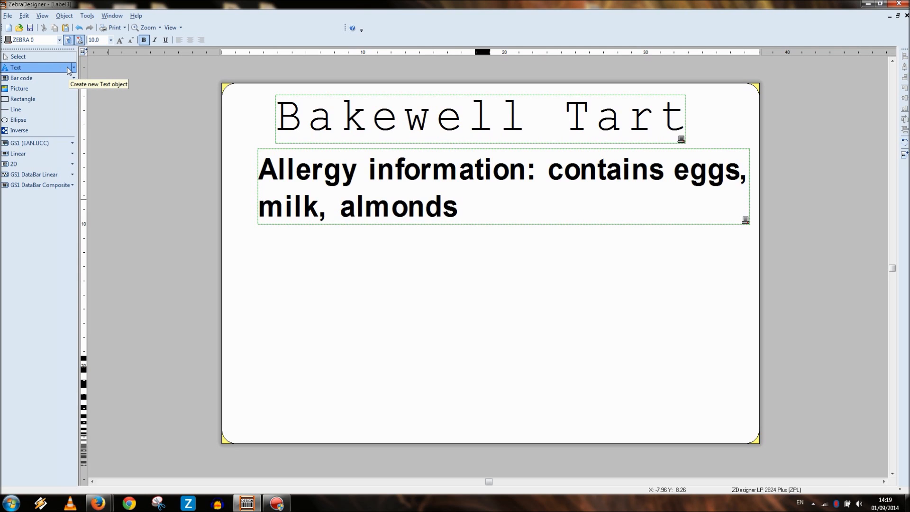
Start a new variable text object of type Date Field
click(72, 67)
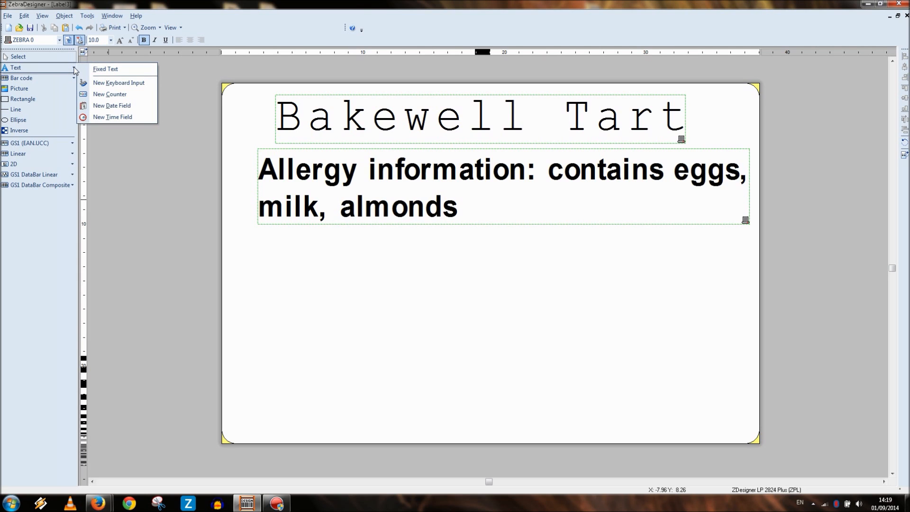
click(677, 268)
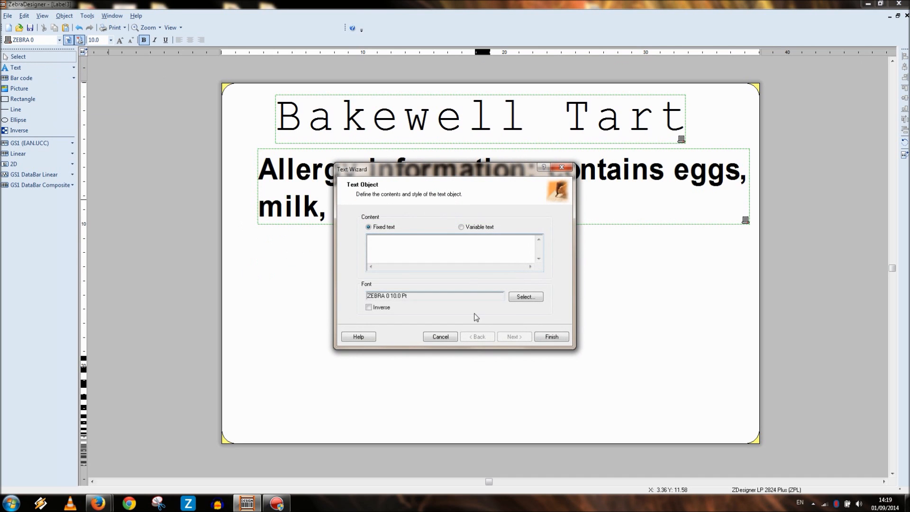
click(461, 226)
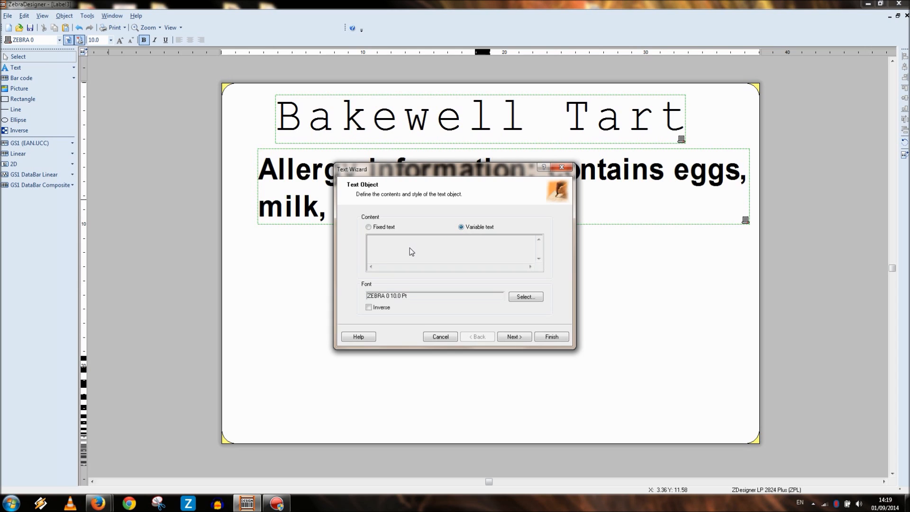
mouse_move(524, 236)
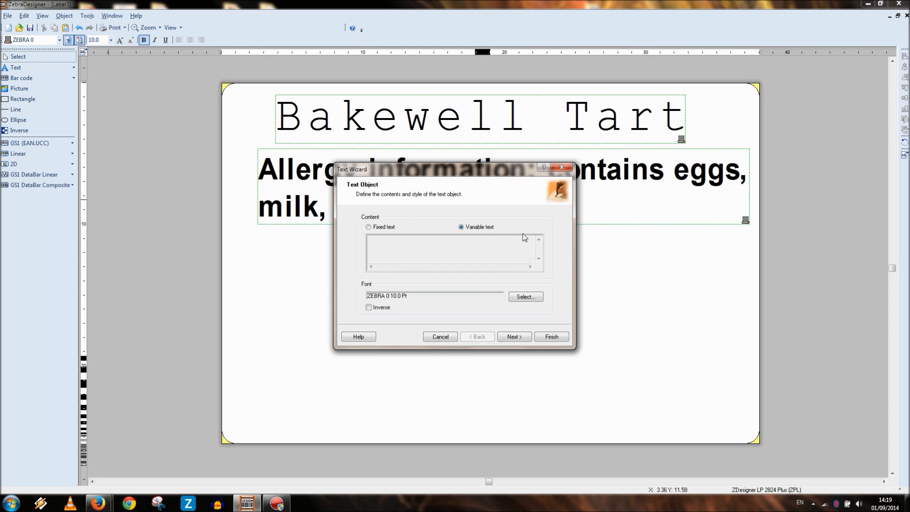
click(514, 336)
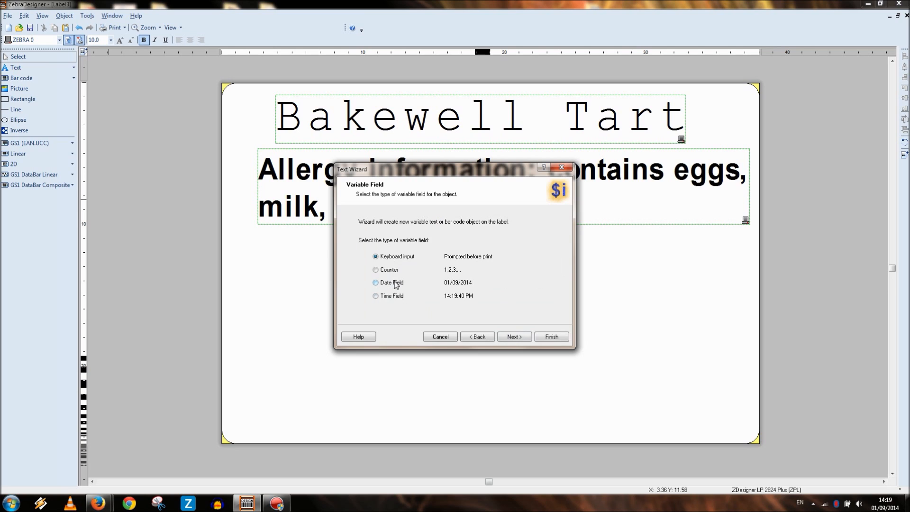
click(375, 282)
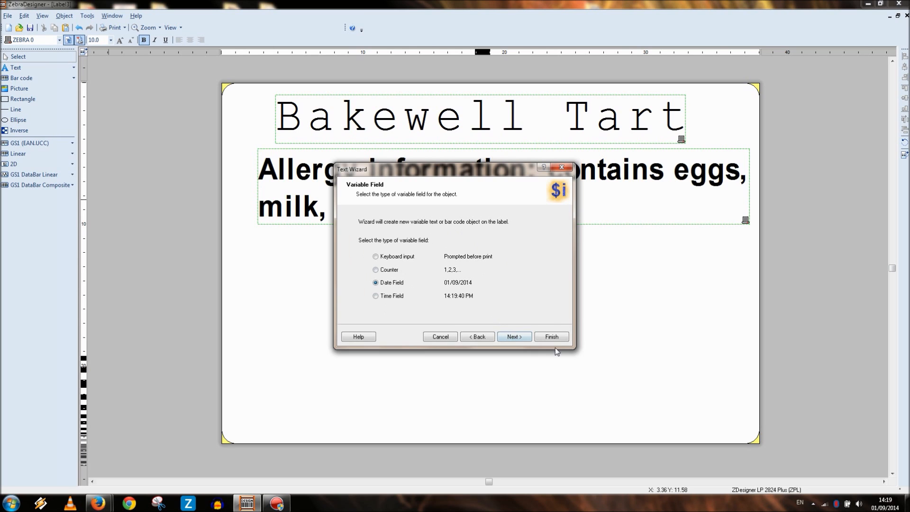
click(515, 337)
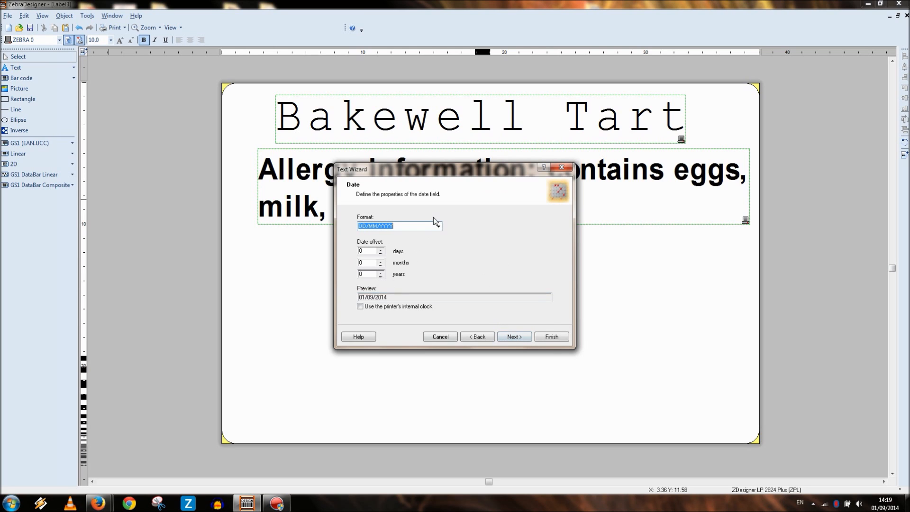
Choose DD/MM/YY date format with a 2-day offset and advance to prefix/suffix
click(438, 226)
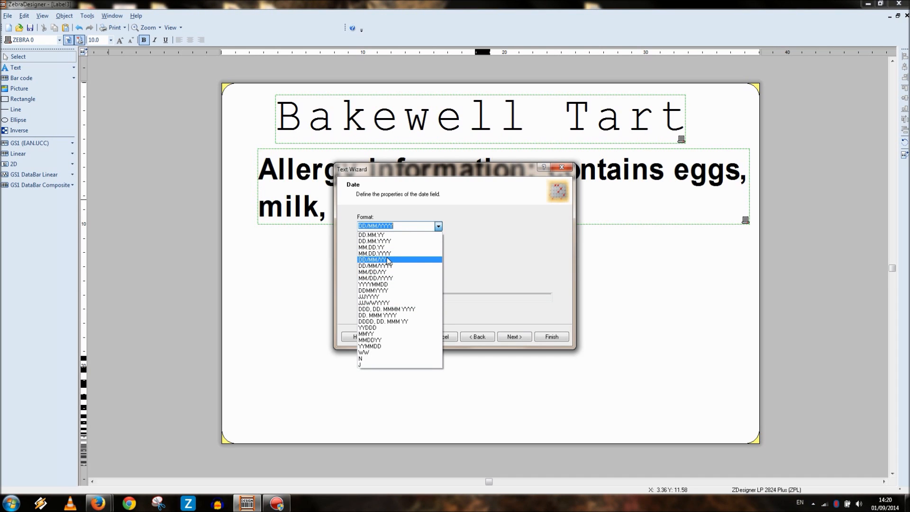
click(374, 259)
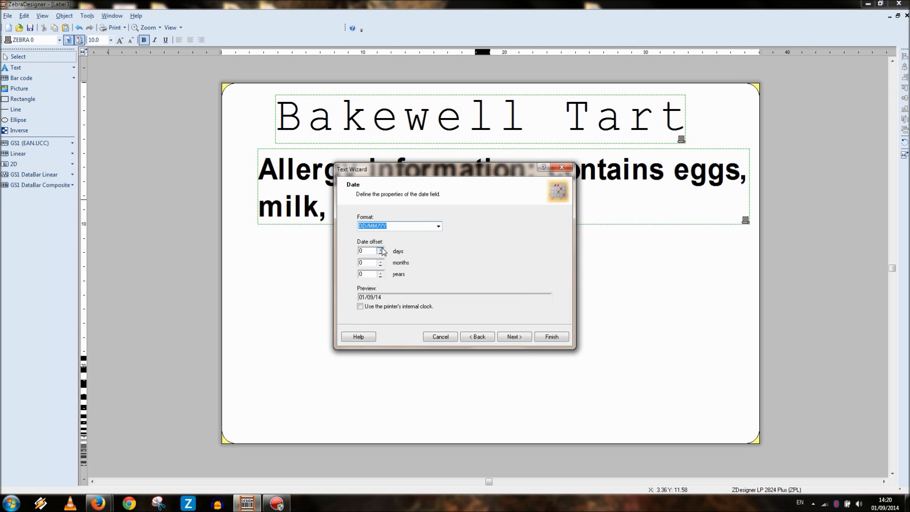
click(381, 249)
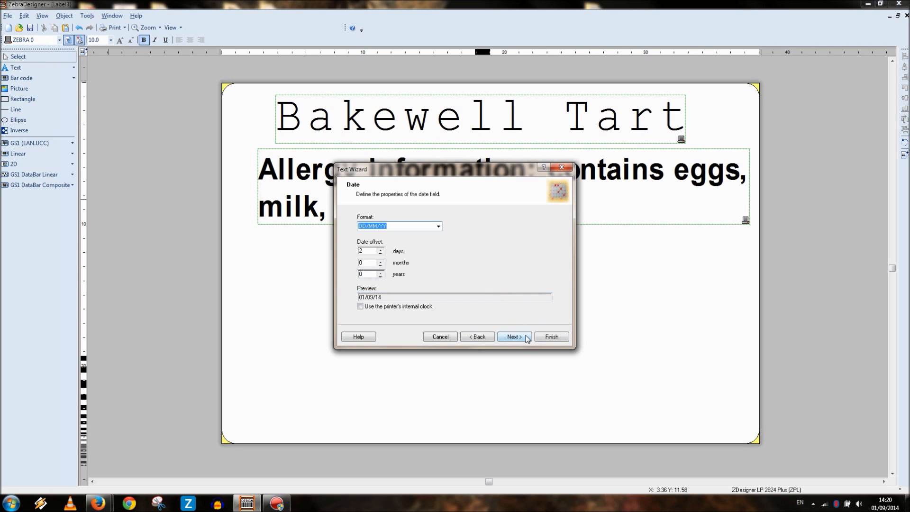
click(514, 337)
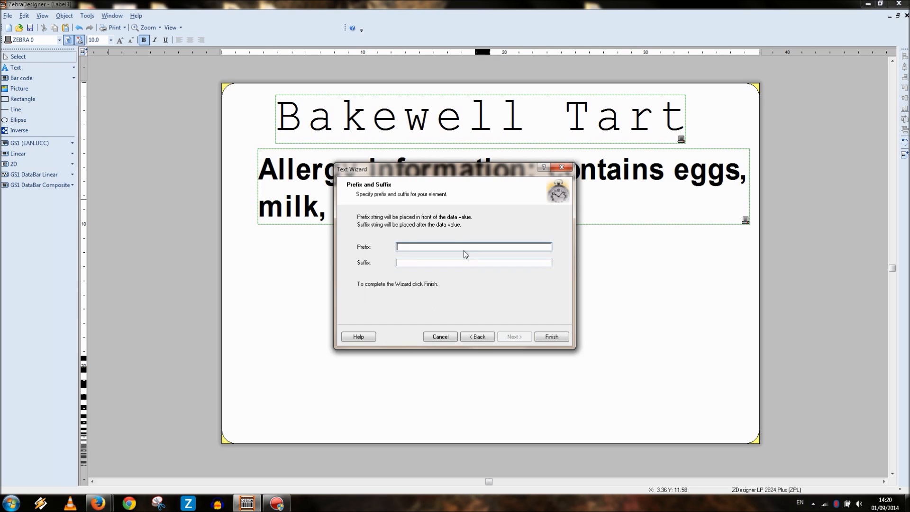
mouse_move(390, 256)
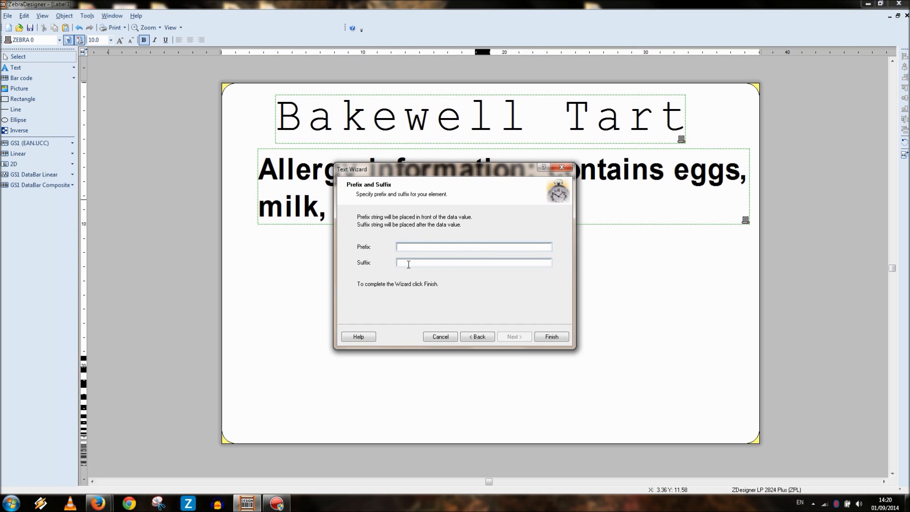
Add the prefix 'best before', place the date field, then raise its offset to 3 days
text(best before)
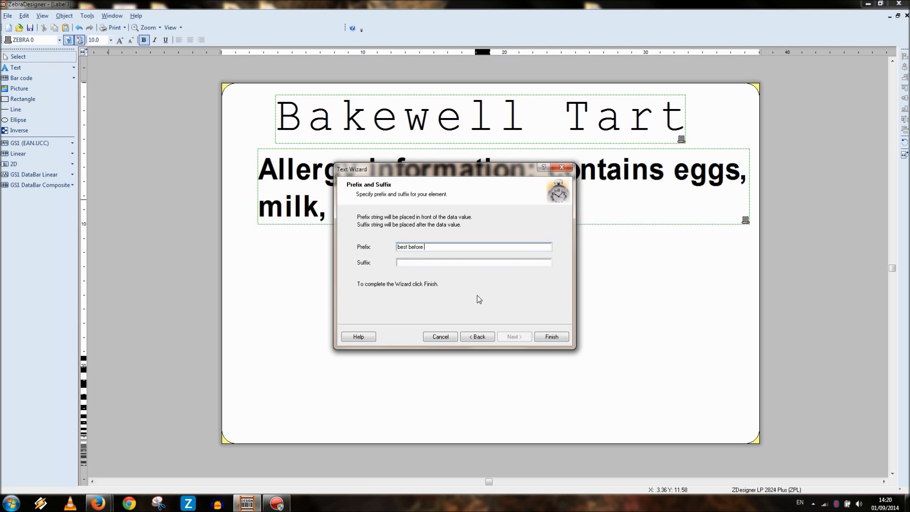
click(551, 336)
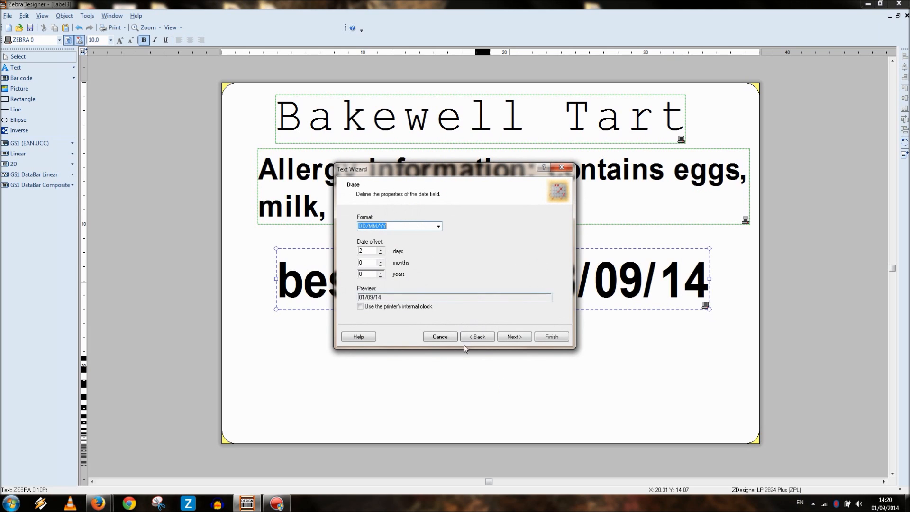
click(382, 253)
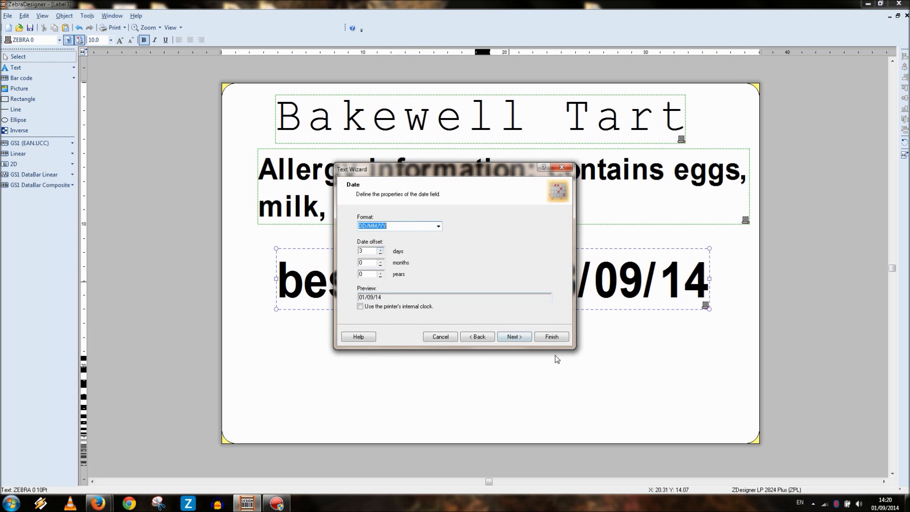
click(551, 336)
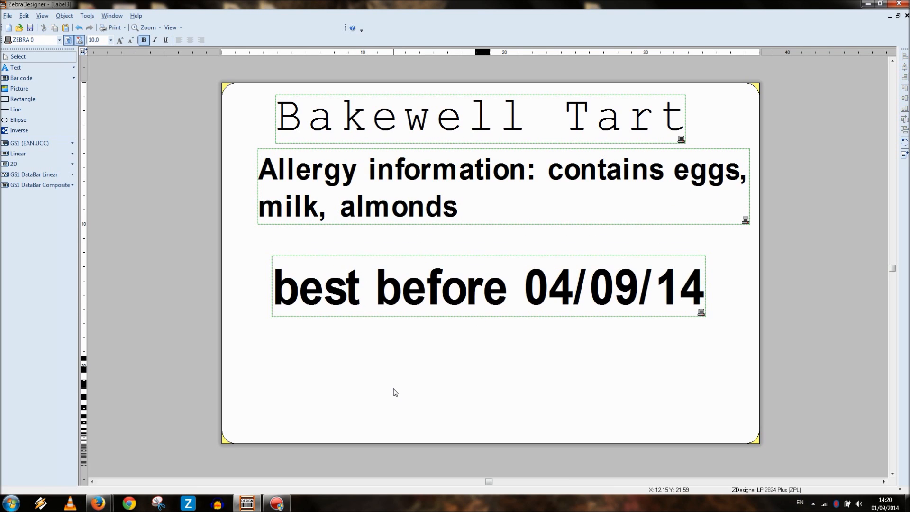
mouse_move(406, 403)
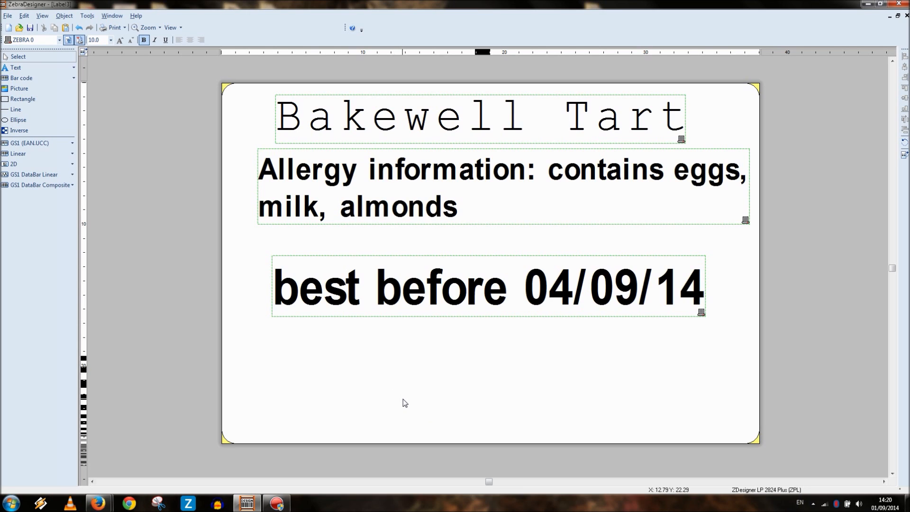
mouse_move(402, 409)
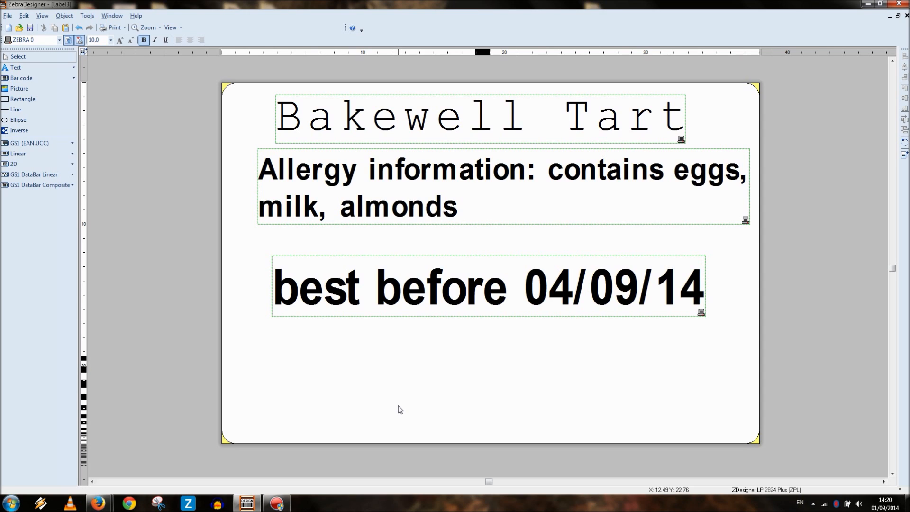
mouse_move(551, 131)
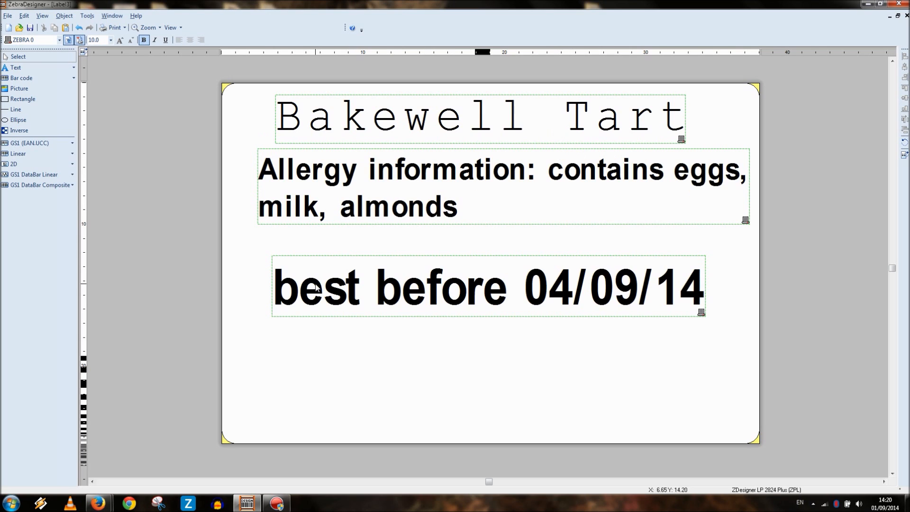
mouse_move(225, 448)
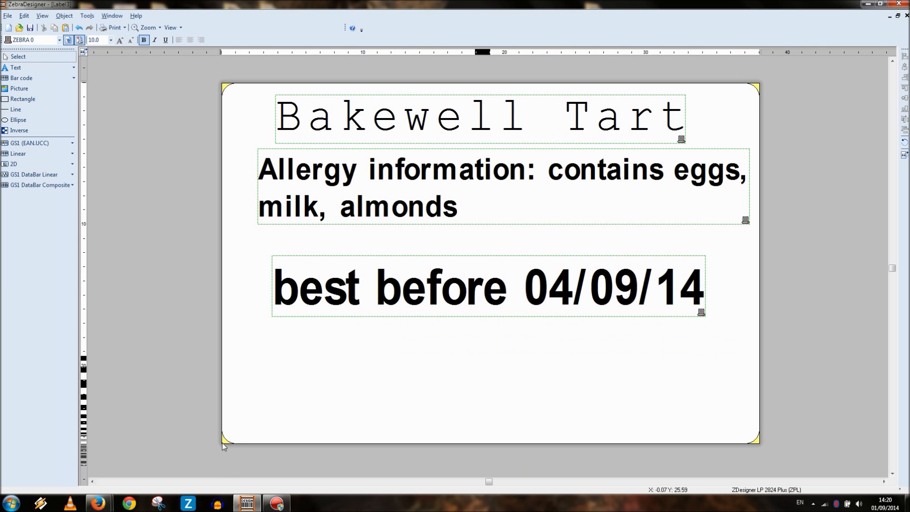
mouse_move(340, 268)
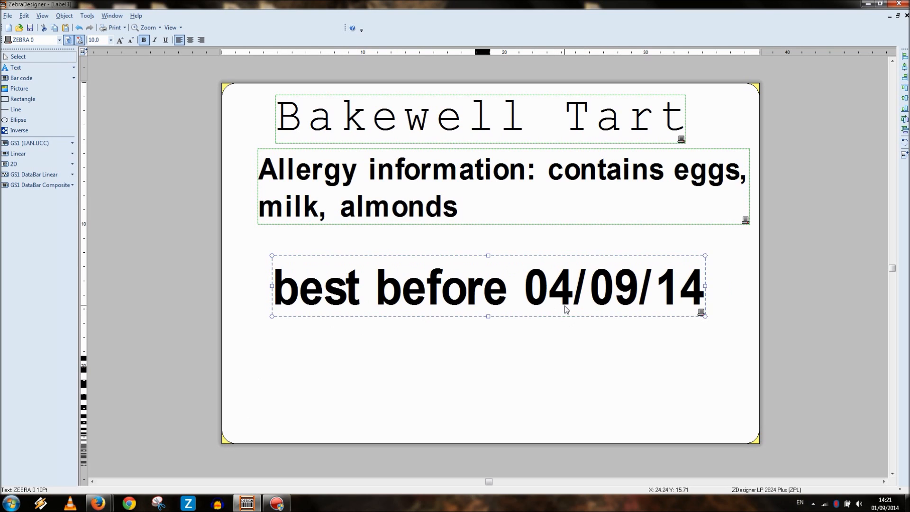
mouse_move(401, 392)
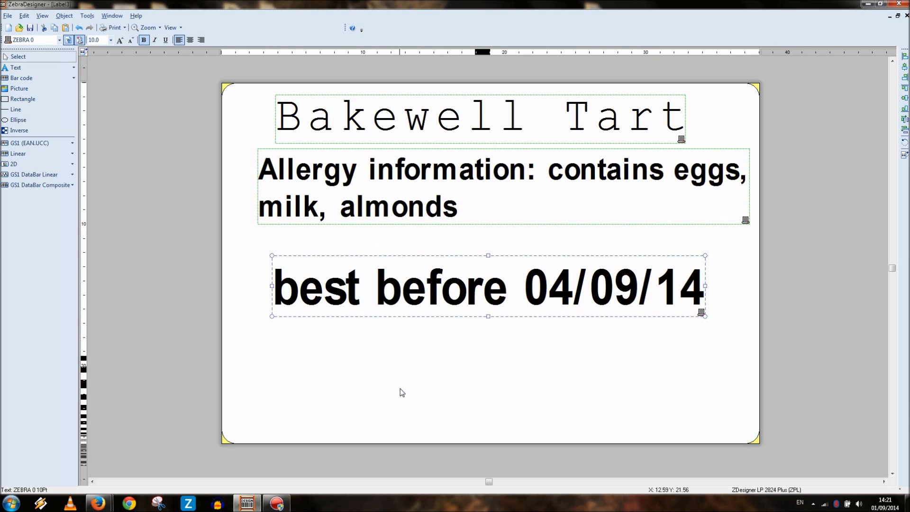